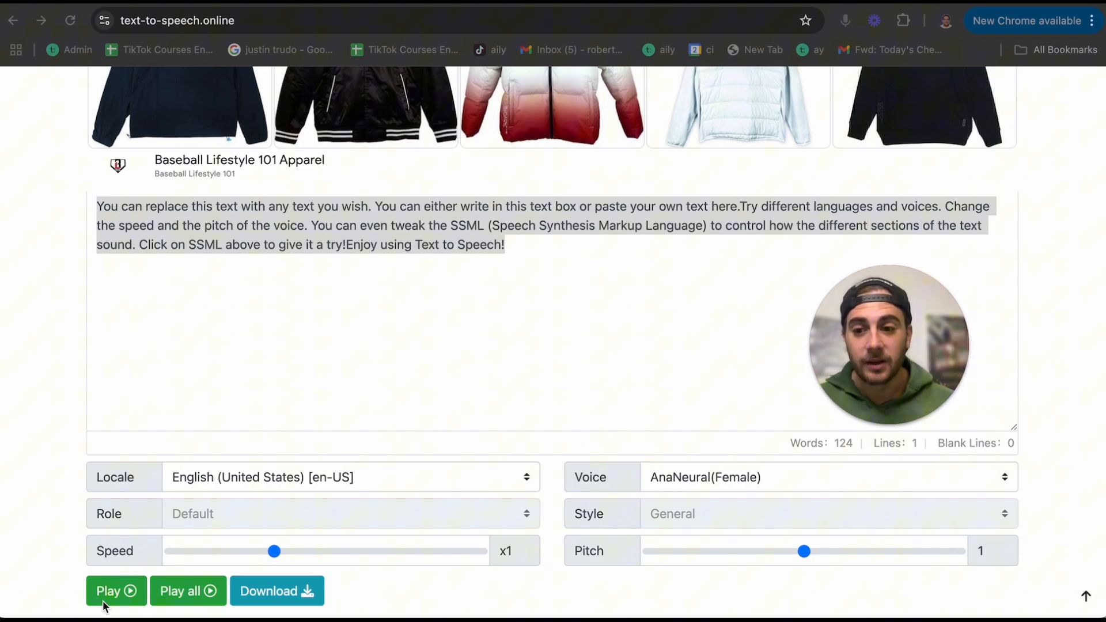
- Play the sample text, switch the voice to AndrewNeural (Male), and play it again in that voice
click(110, 590)
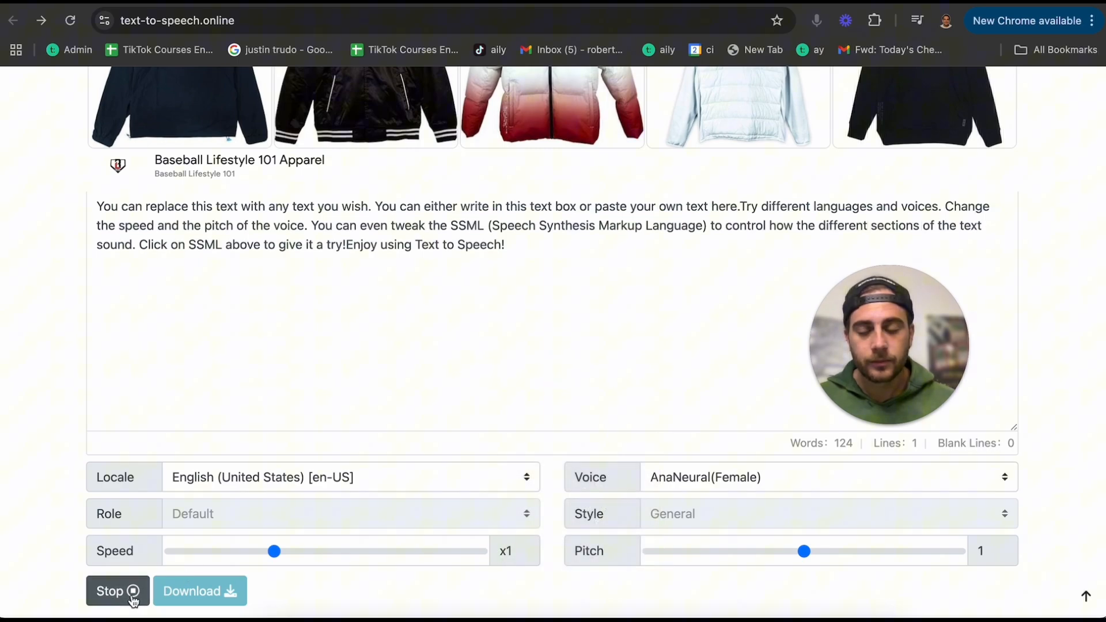
click(820, 477)
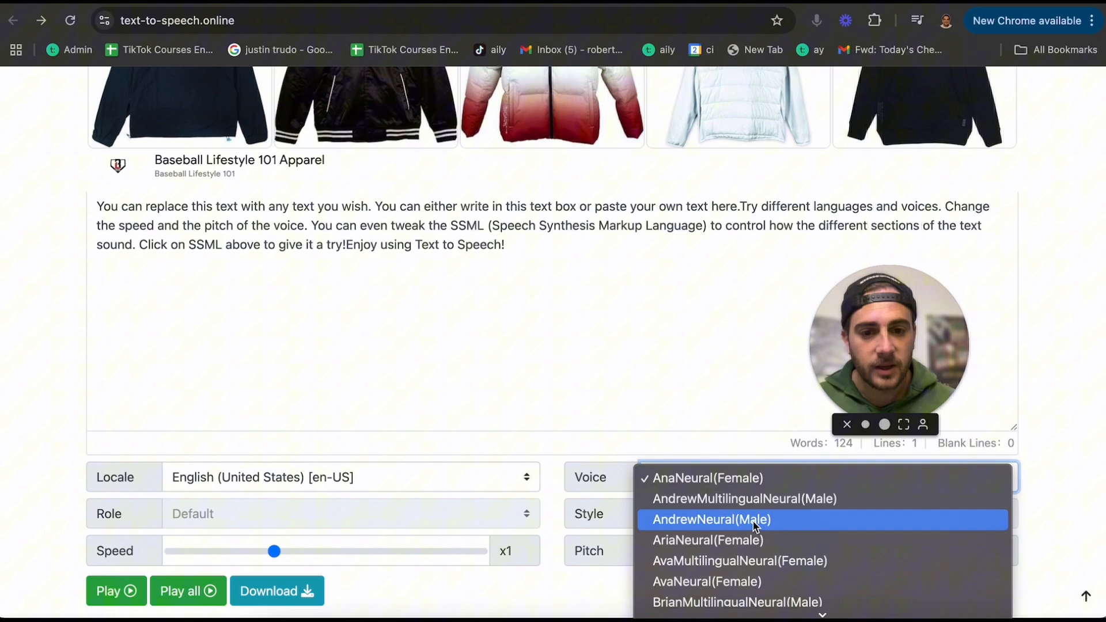
click(710, 520)
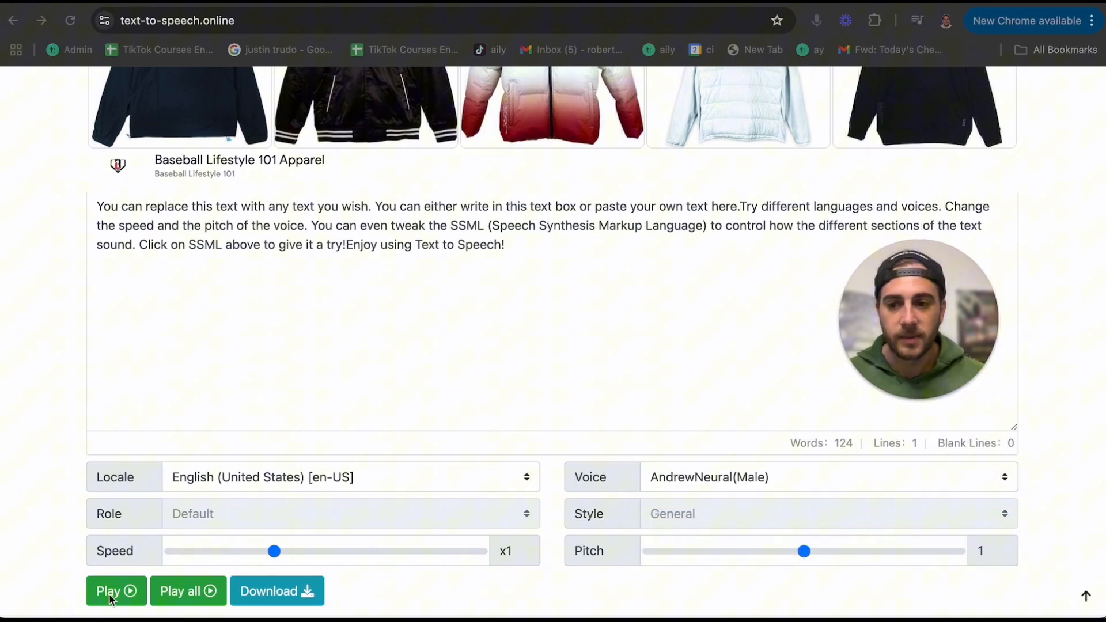
click(109, 590)
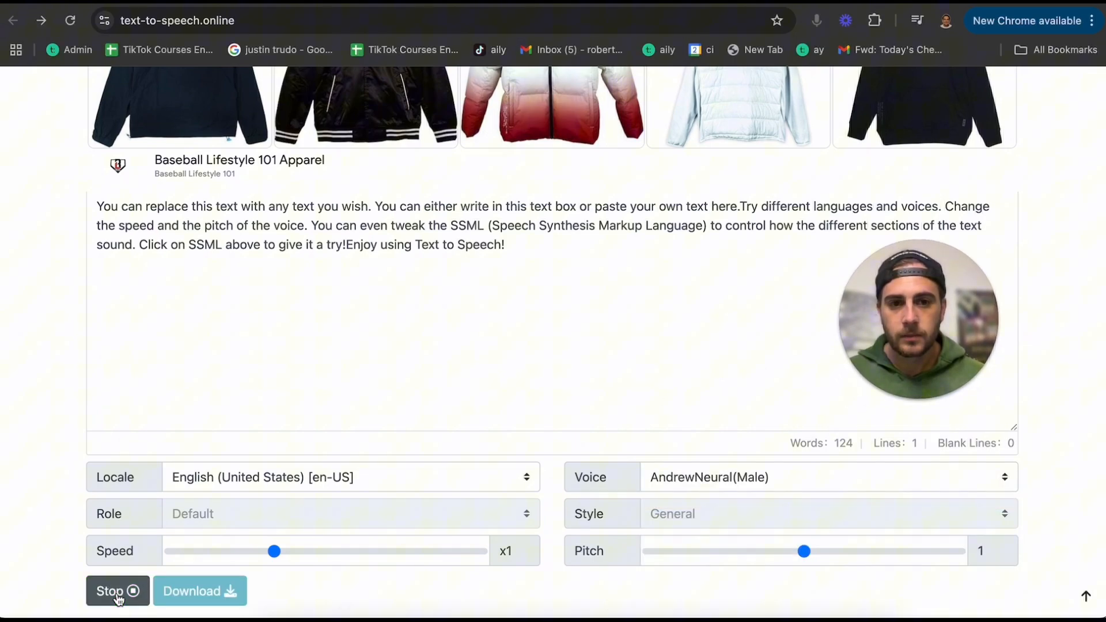
click(117, 591)
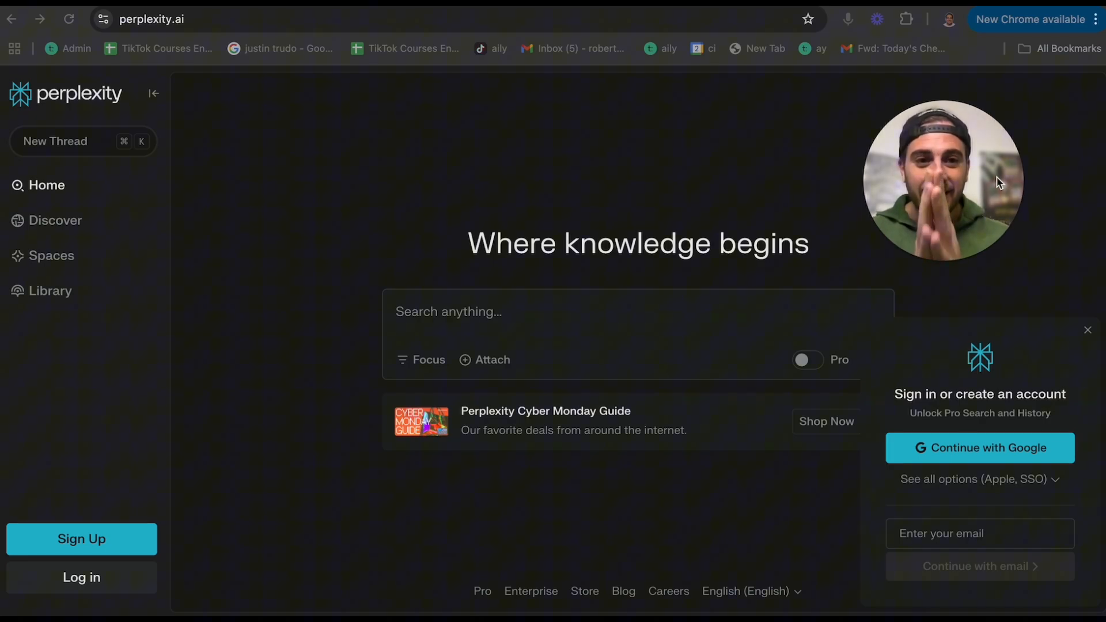
- Ask Perplexity 'what is the best time to post on titok'
click(1086, 329)
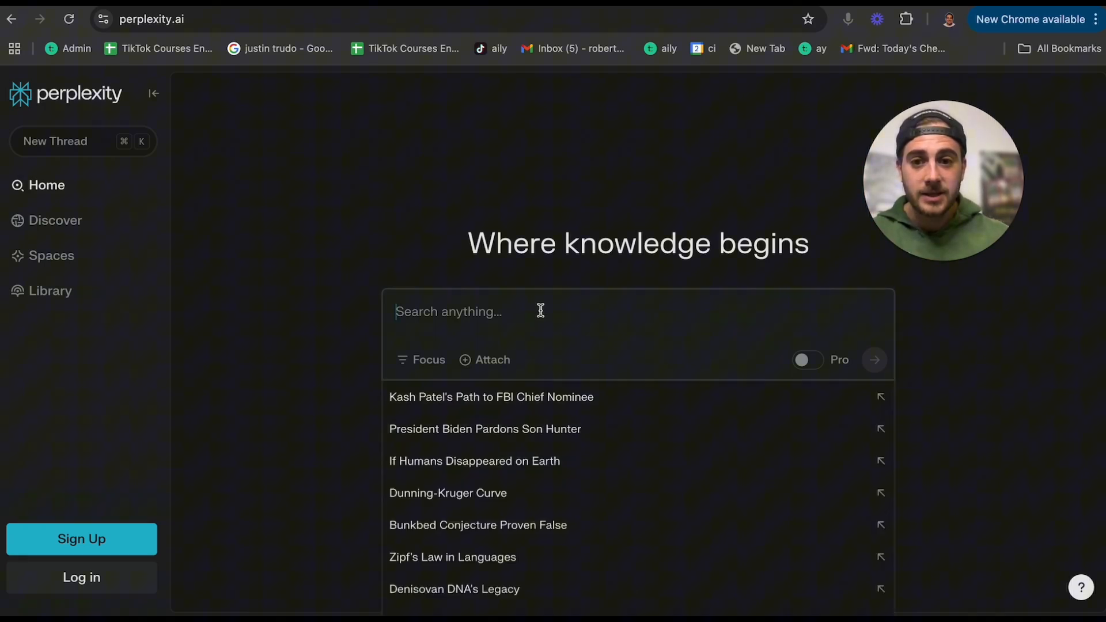
text(what is the best time)
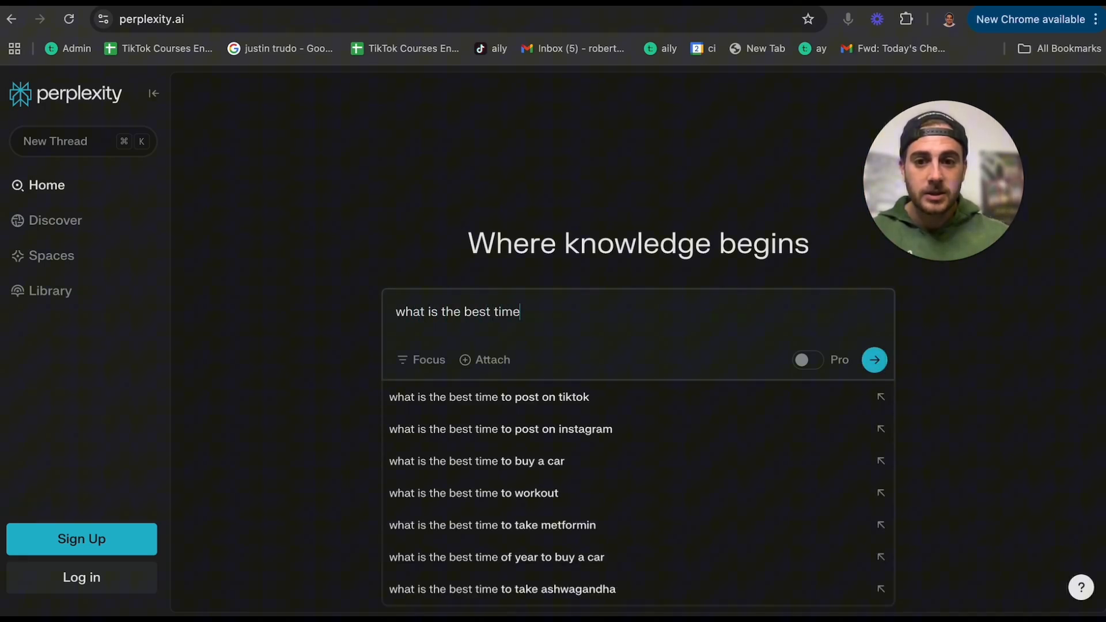
text(to post on titok)
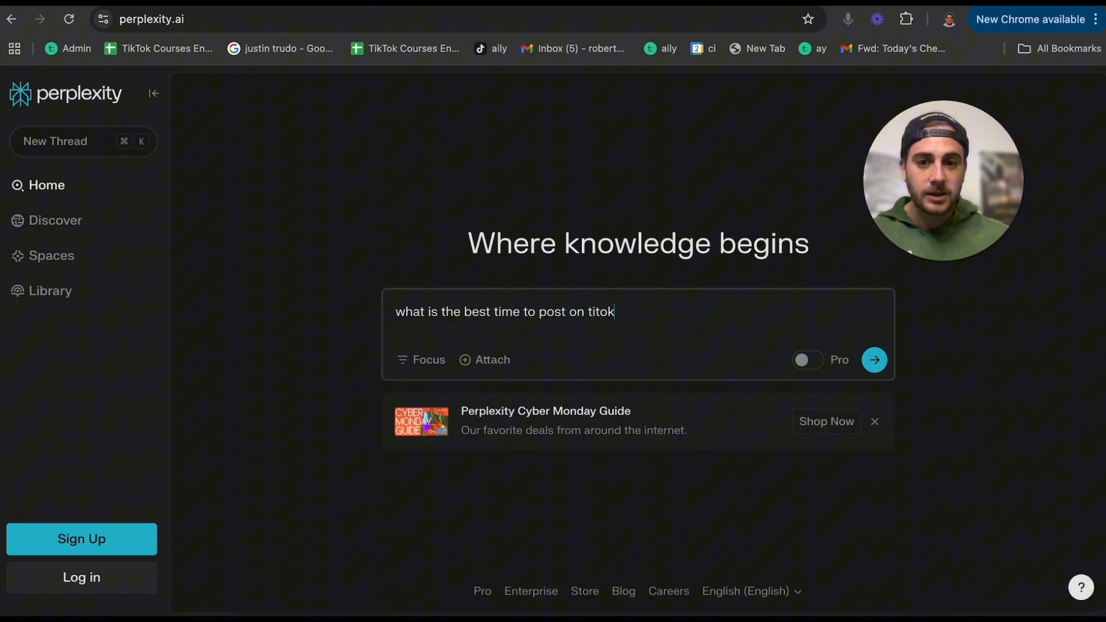
click(874, 360)
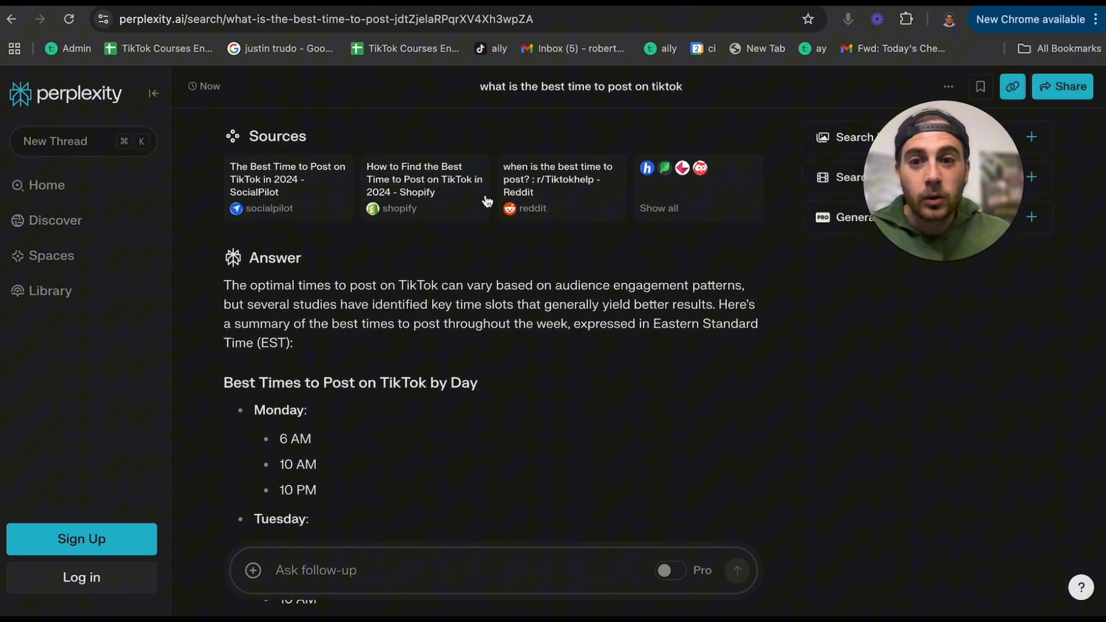
- Read through the day-by-day posting-time answer and return to the Perplexity home page
scroll(down, 3)
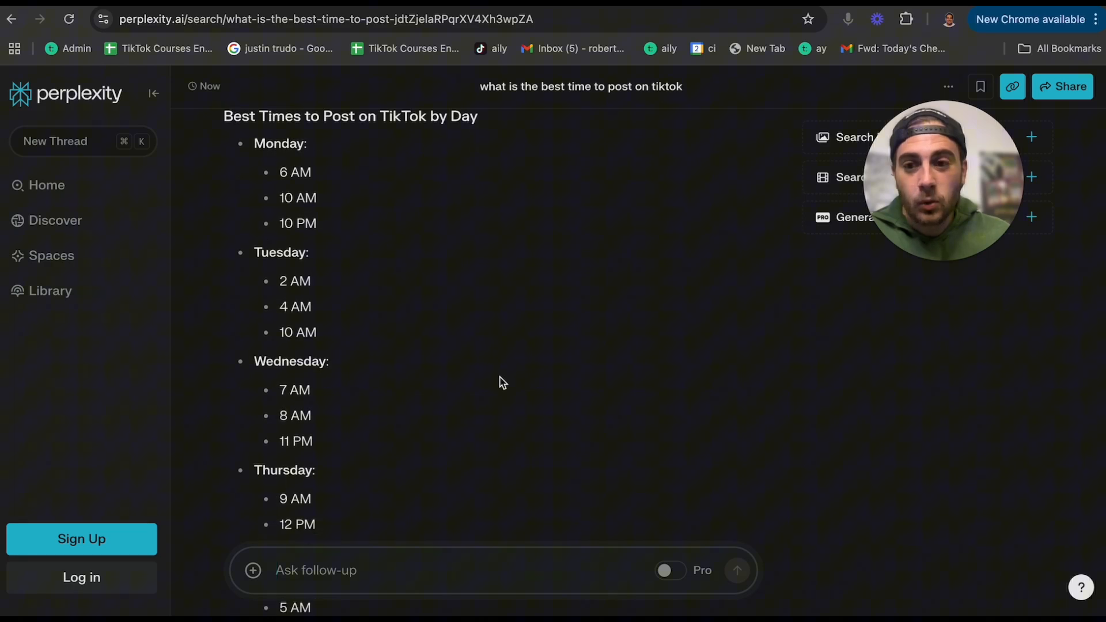
scroll(down, 3)
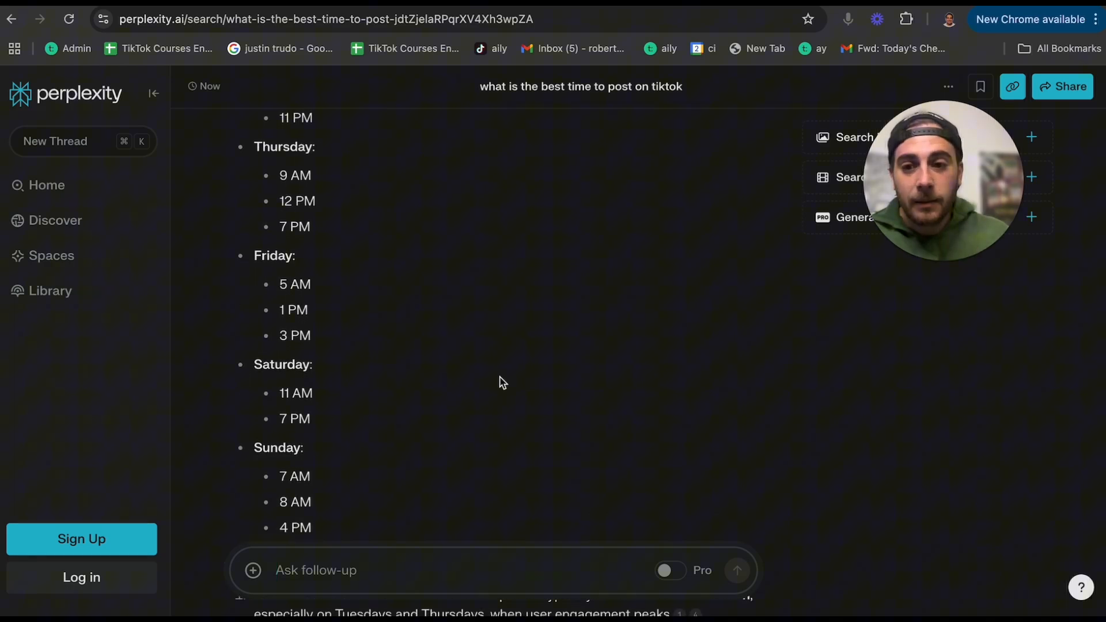
scroll(down, 3)
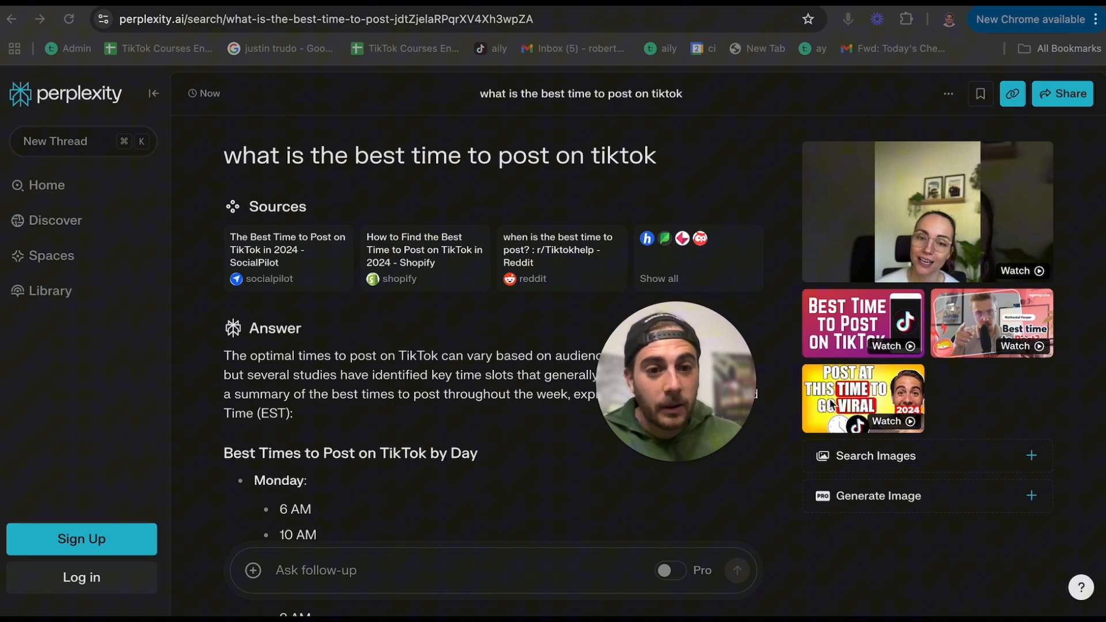
scroll(down, 3)
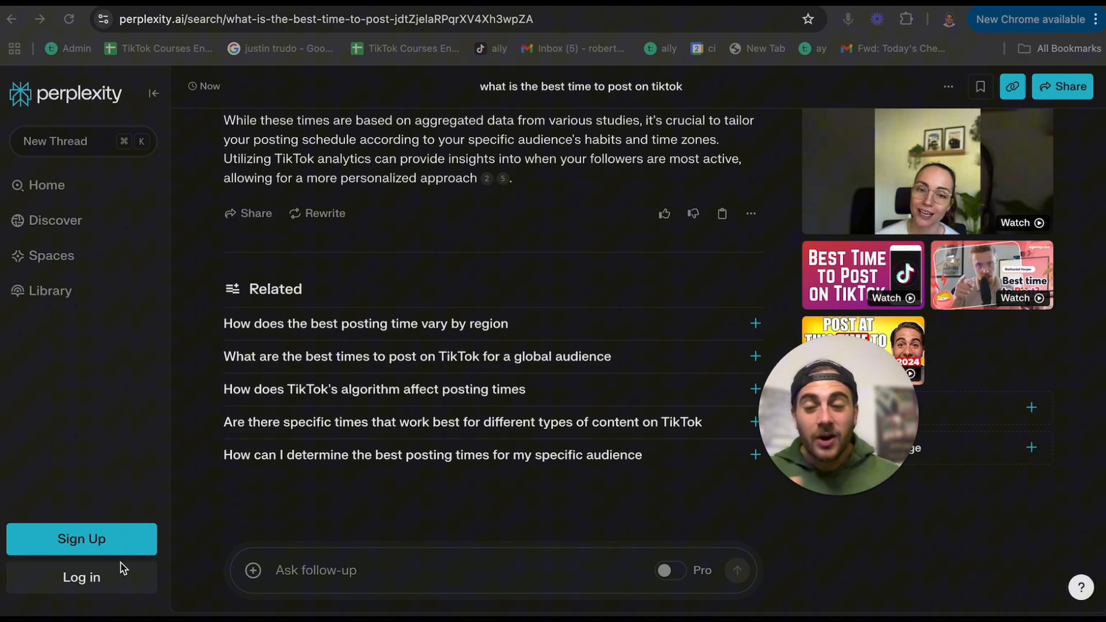
click(46, 184)
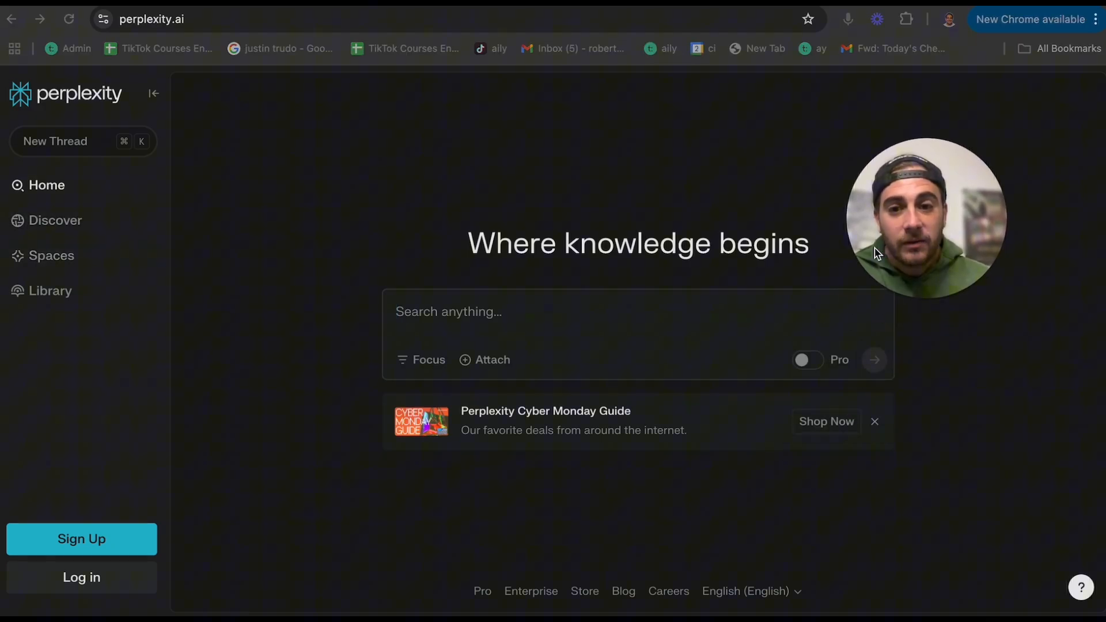
- With Social focus selected, ask Perplexity what the best cryptocurrency to buy today is
click(422, 359)
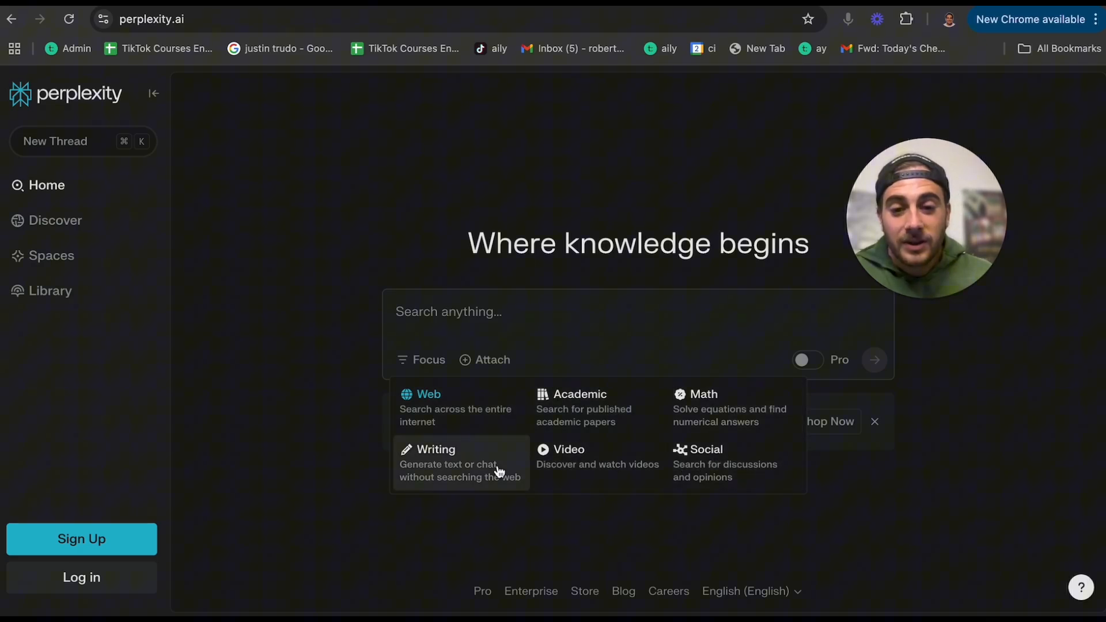
mouse_move(596, 472)
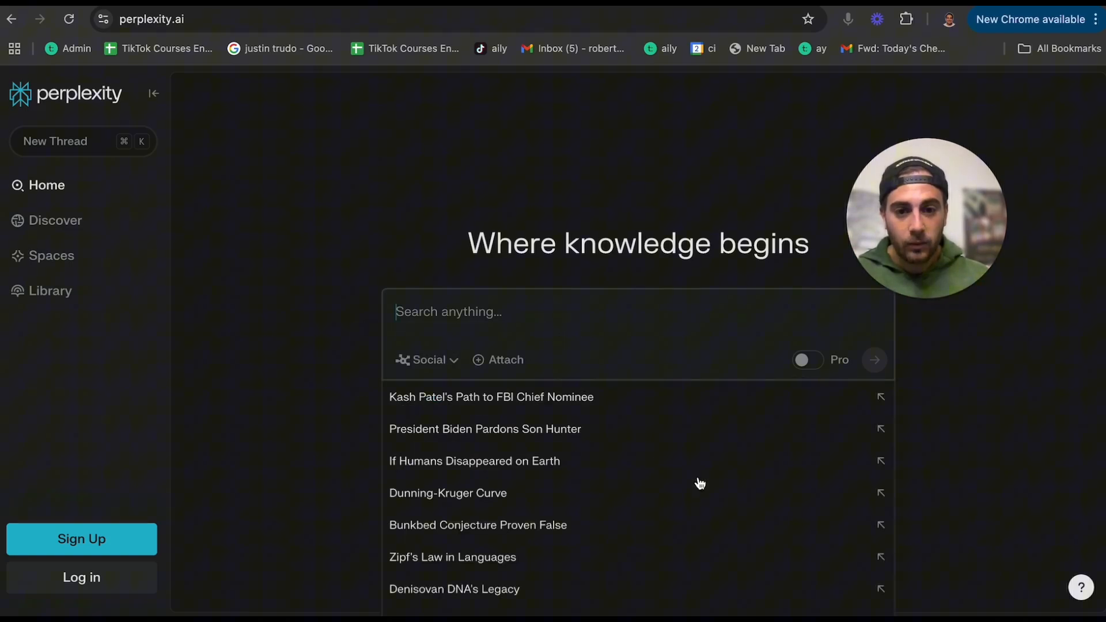
text(what is the best crypto currency to)
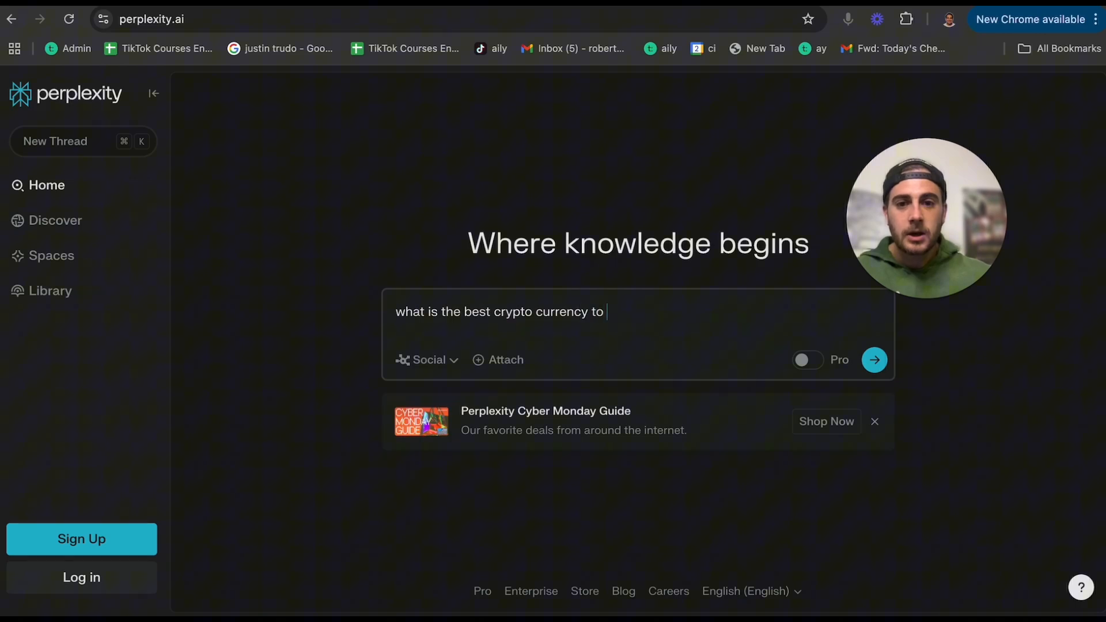
click(874, 359)
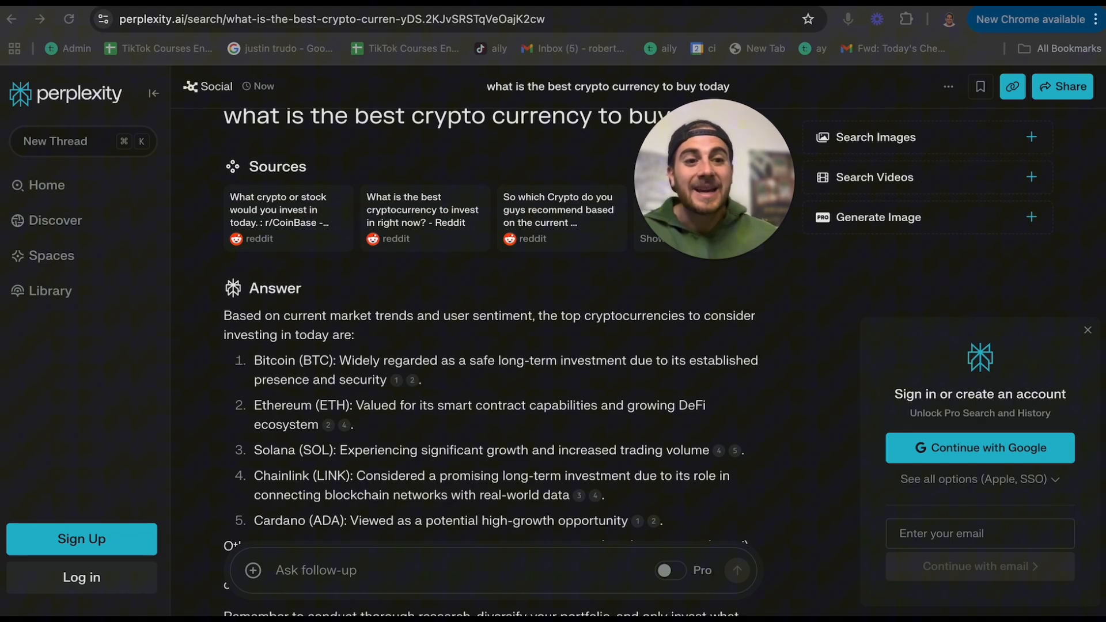
click(1086, 330)
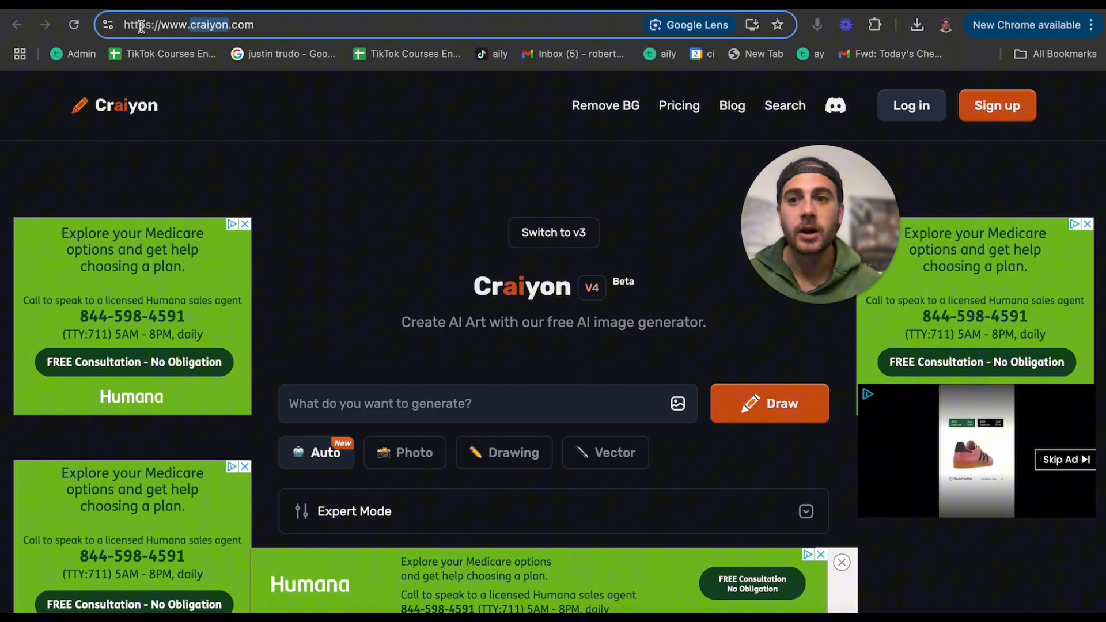
- Expand Craiyon's Expert Mode options beneath the image prompt
scroll(down, 3)
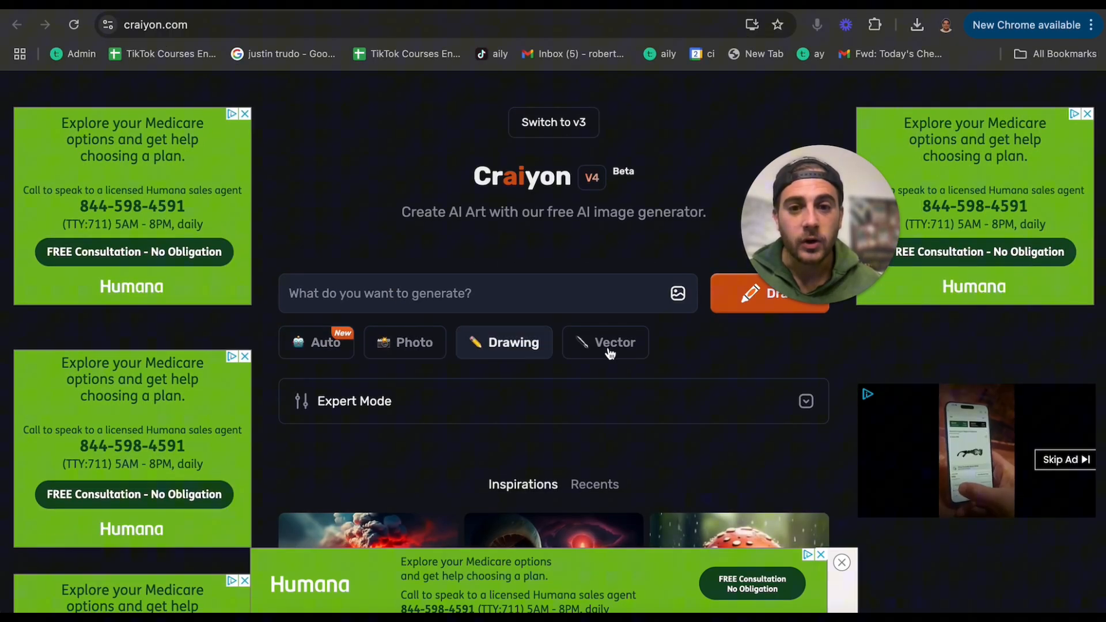
click(354, 401)
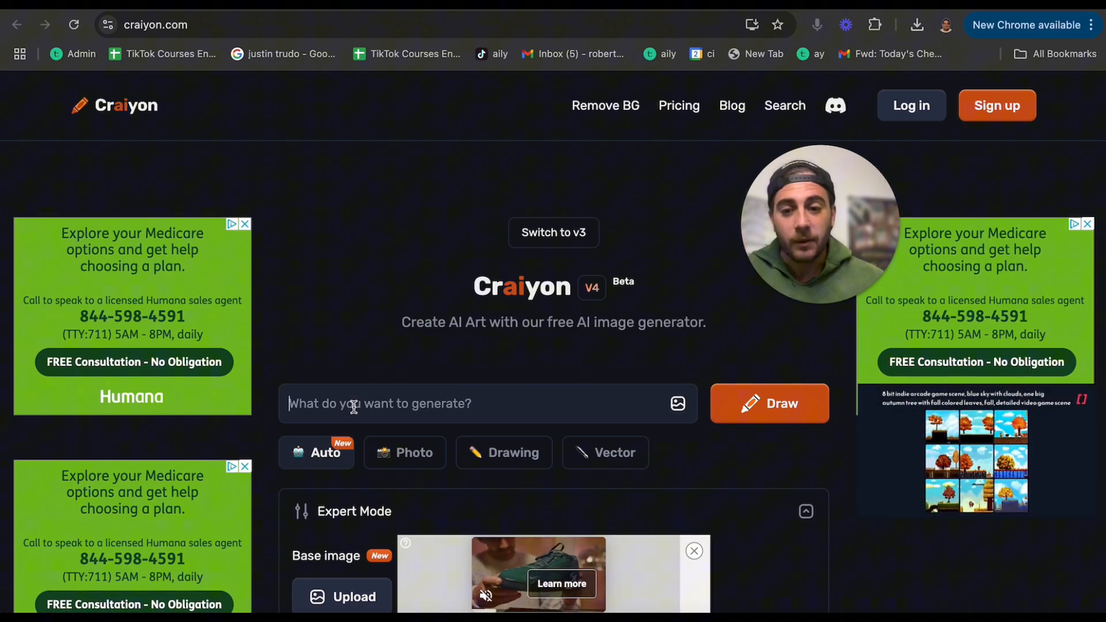
- Generate Craiyon images for 'an elf riding a moose' and enlarge the second result
text(an elf rid)
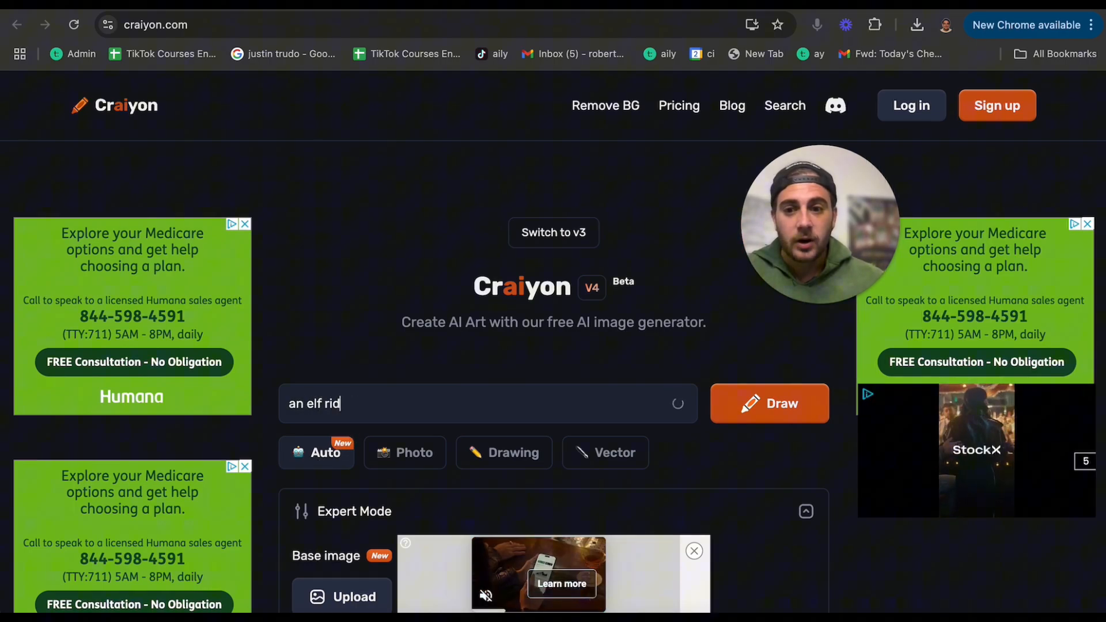
click(768, 403)
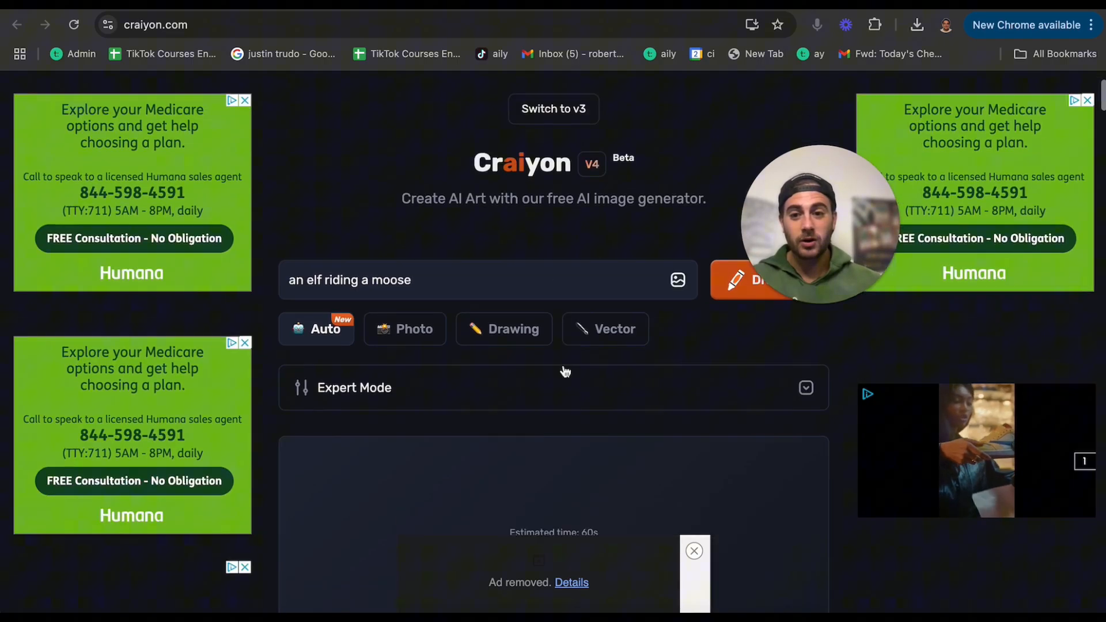
scroll(down, 3)
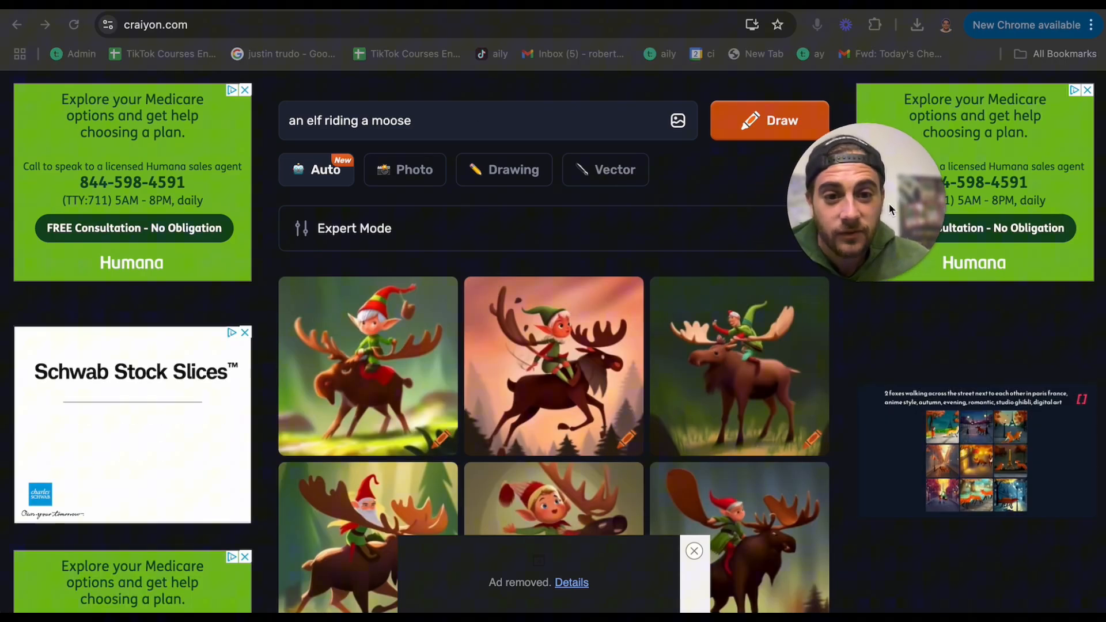
scroll(down, 3)
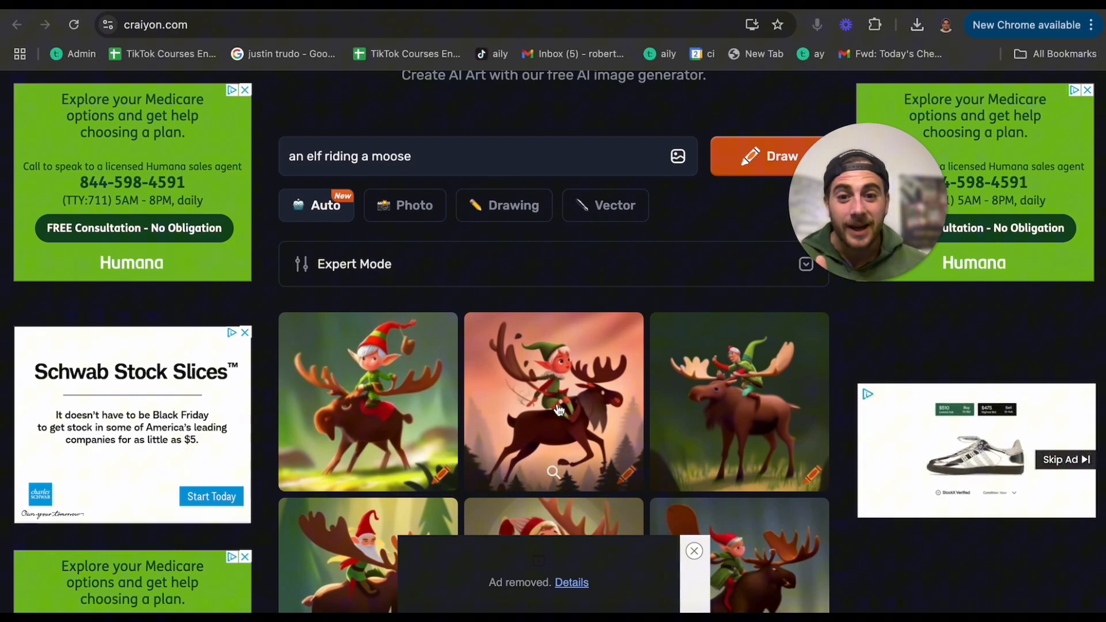
click(554, 402)
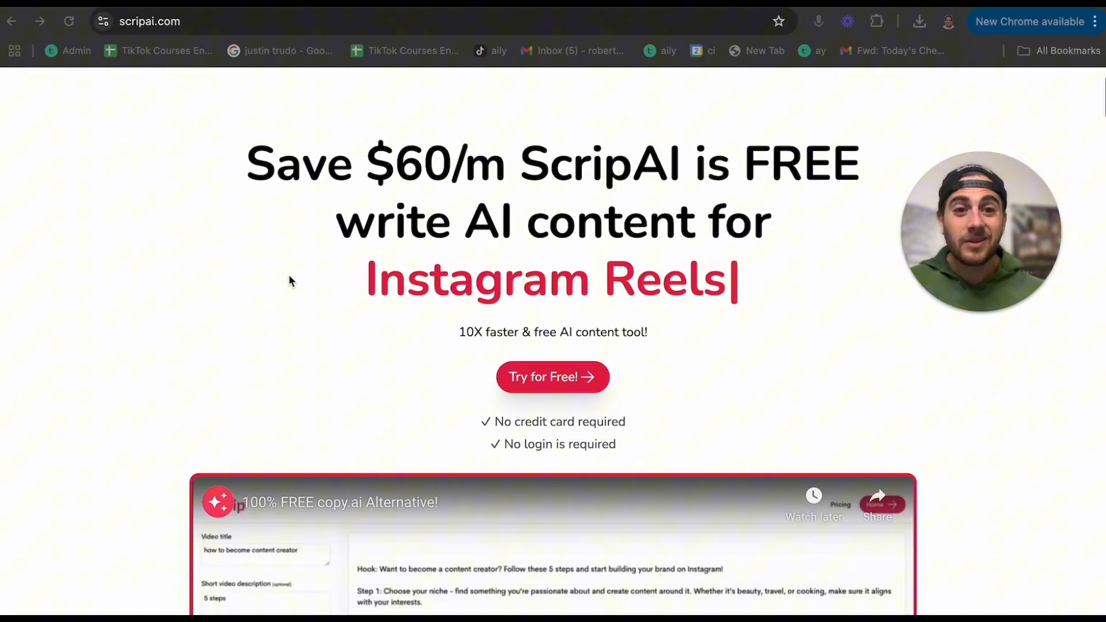
- Scroll through ScripAI's '100% Free AI Use Cases' grid toward the Tiktok Hook card
scroll(down, 3)
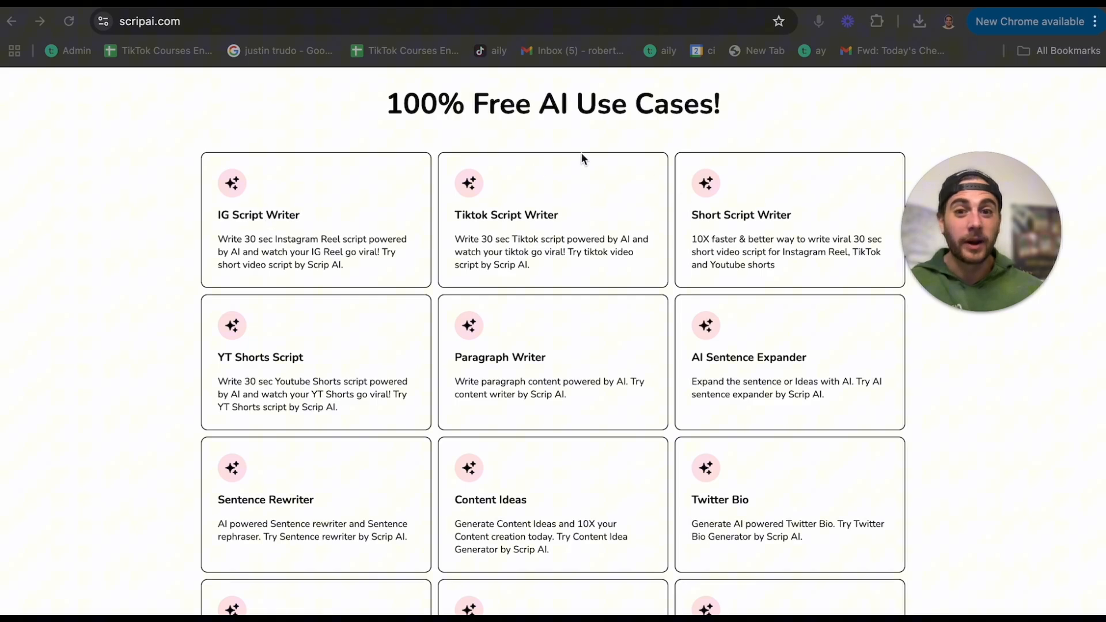
scroll(down, 3)
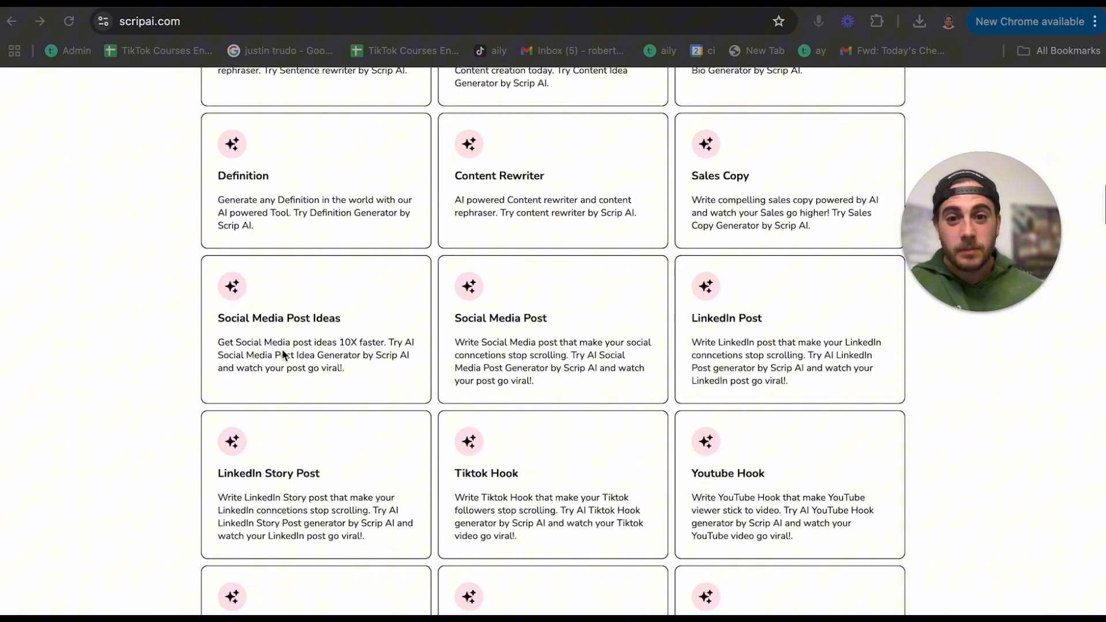
scroll(down, 3)
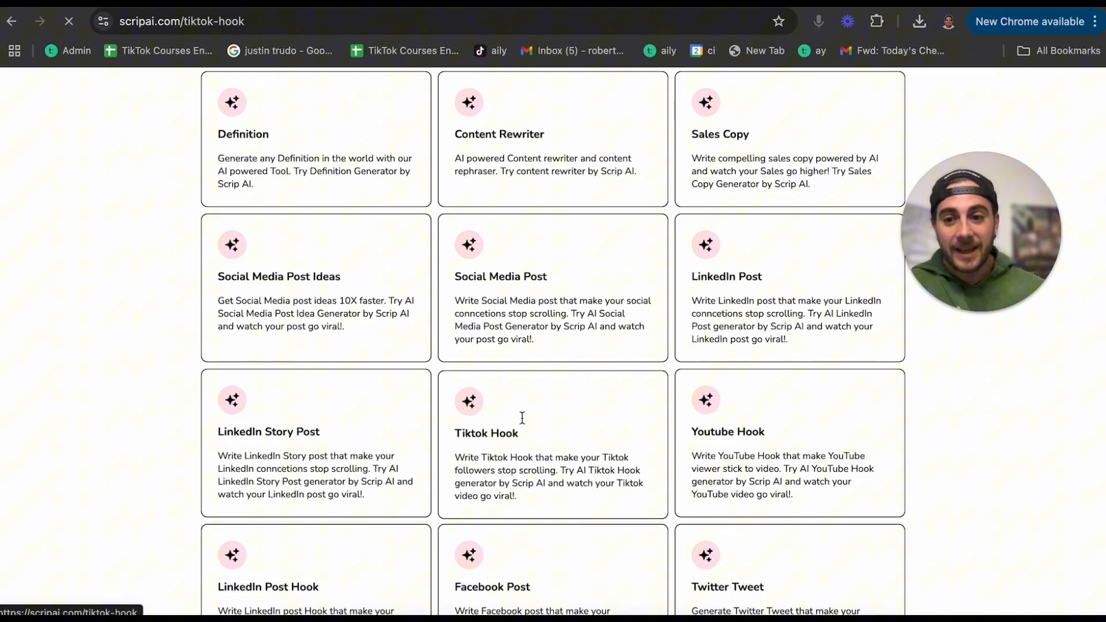
- Enter the TikTok topic 'how the youtube algorithm works' and move to the optional keywords field
click(487, 433)
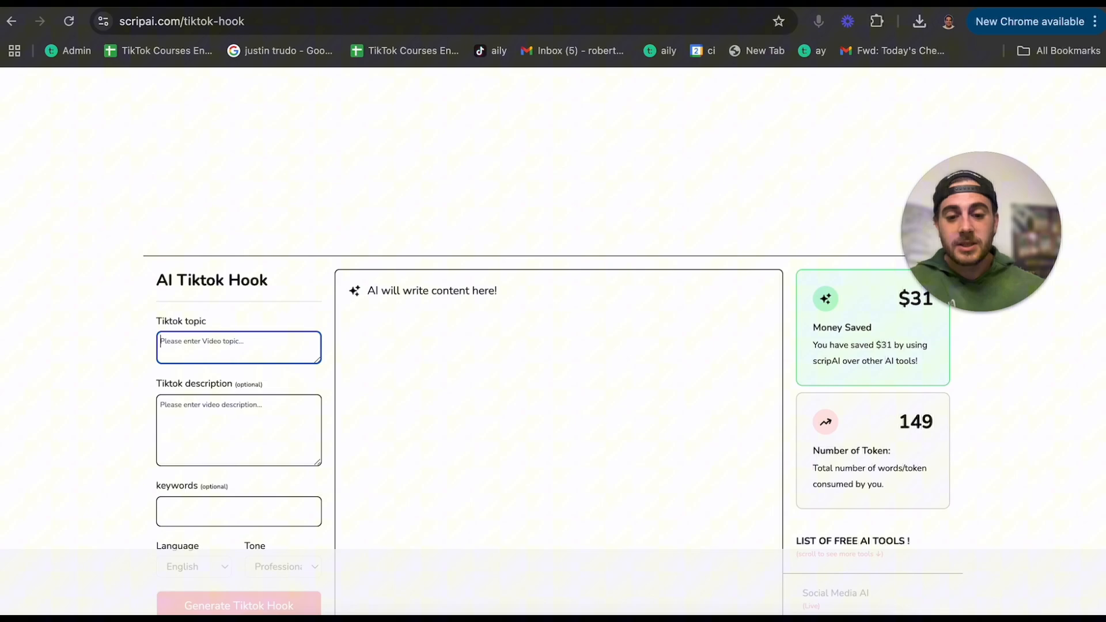
text(how the yutube ao)
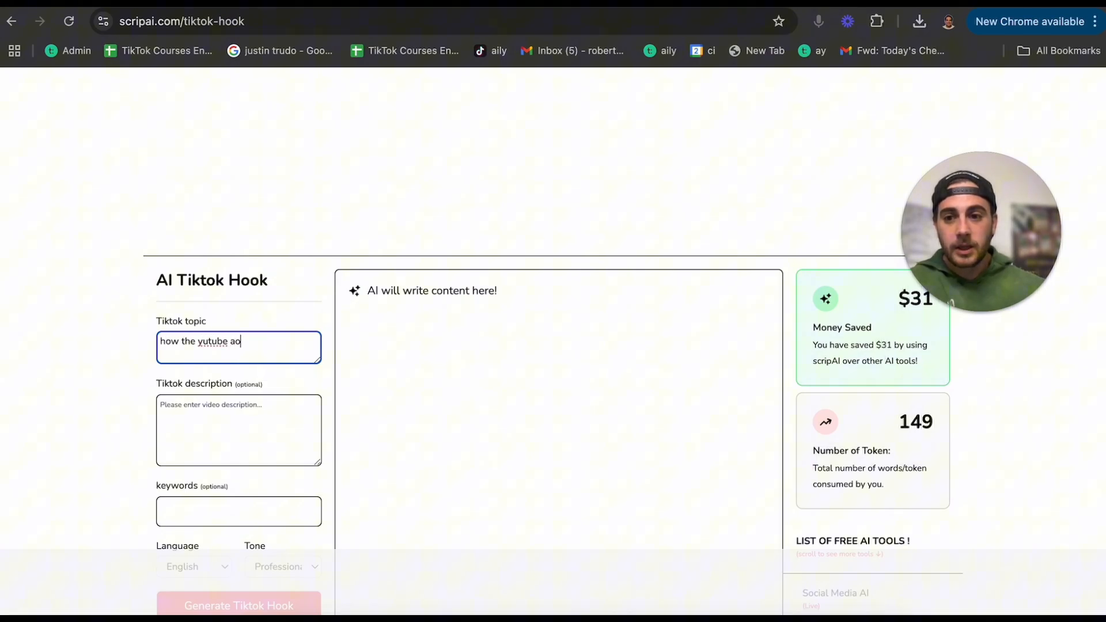
text(algorithm works)
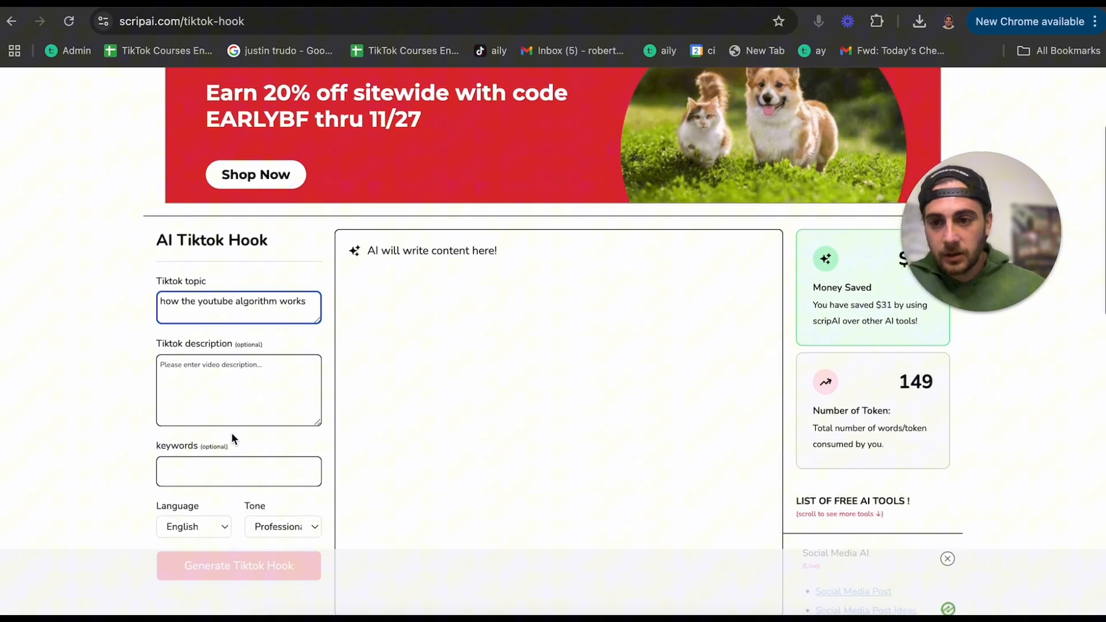
scroll(down, 3)
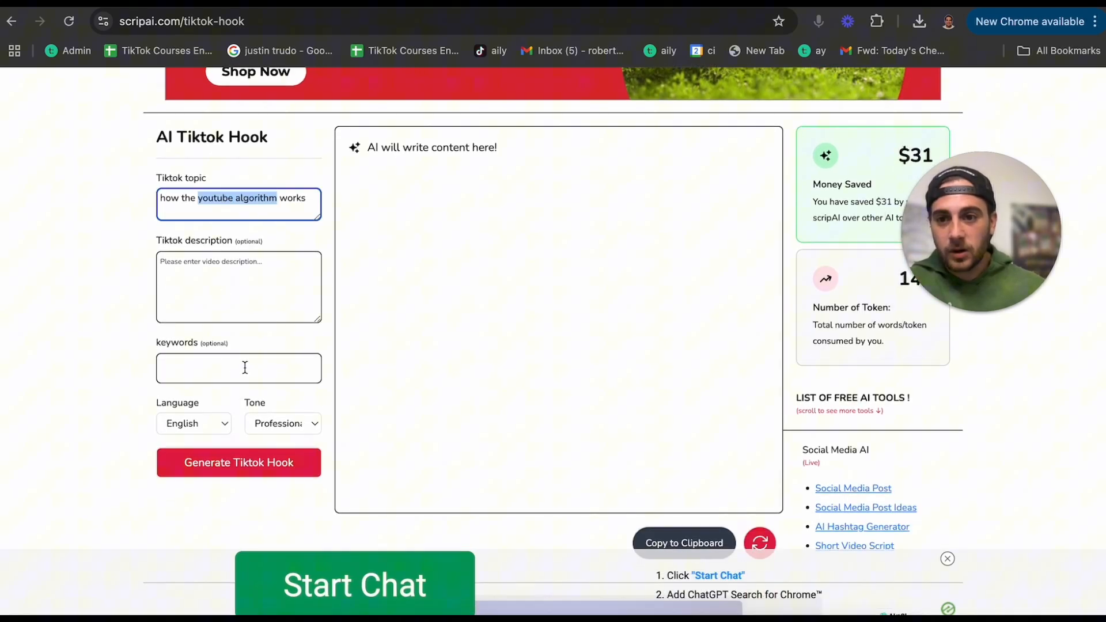
click(238, 462)
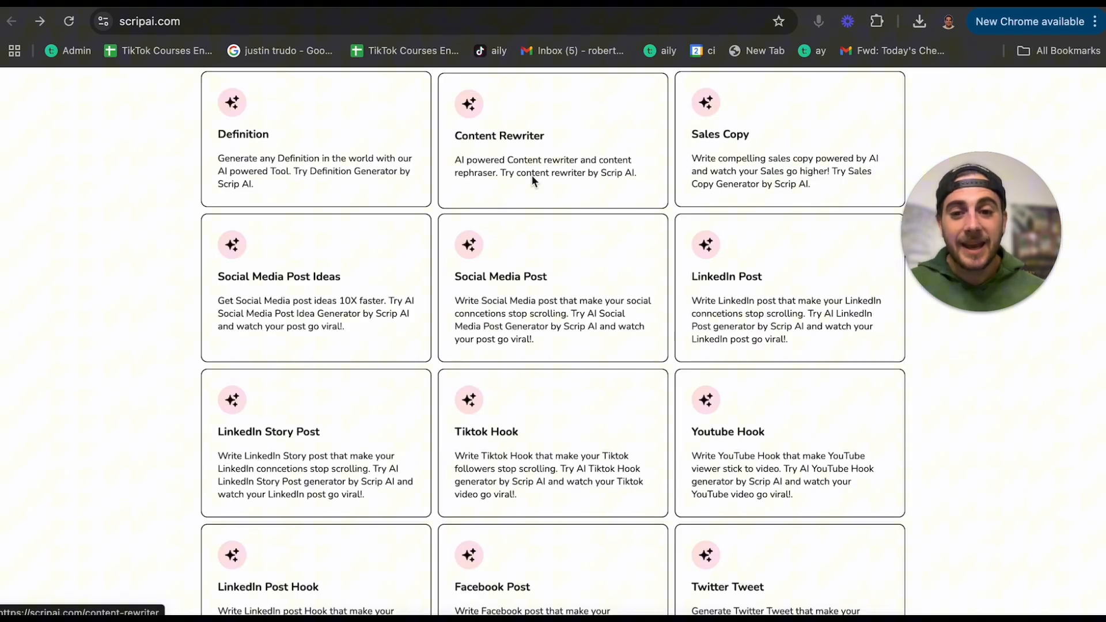
- Browse back down through ScripAI's catalogue of AI use-case cards
scroll(down, 3)
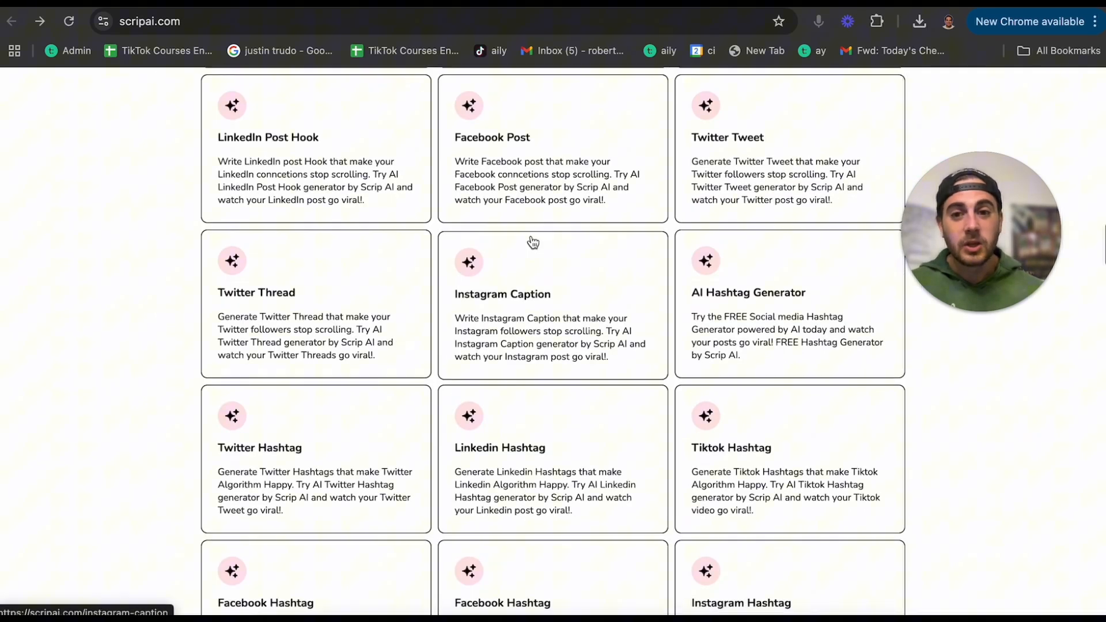
scroll(down, 3)
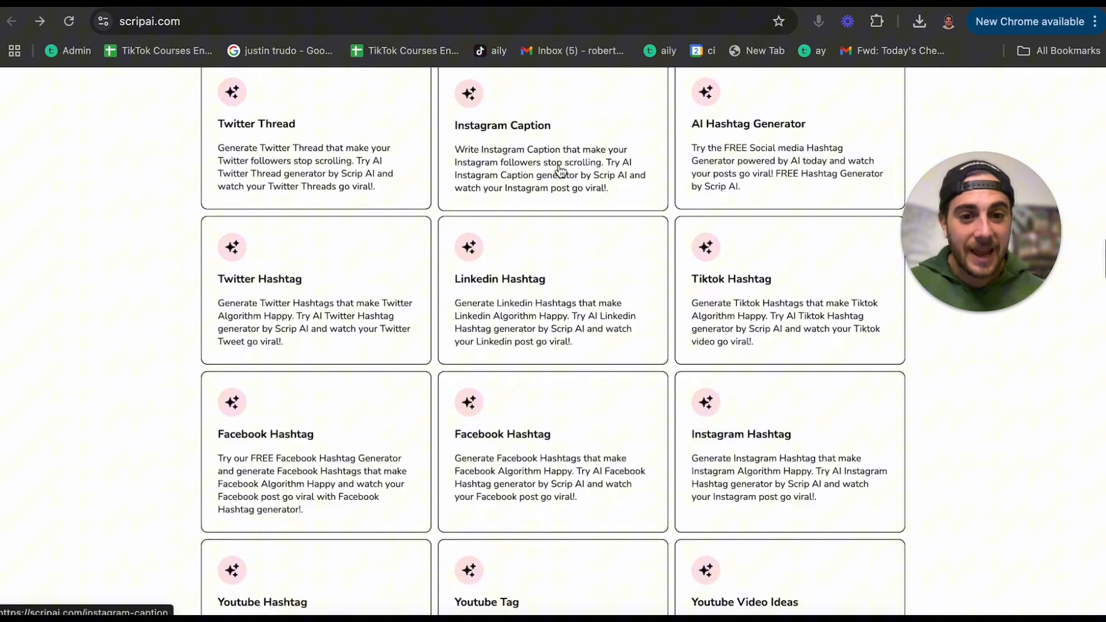
scroll(down, 3)
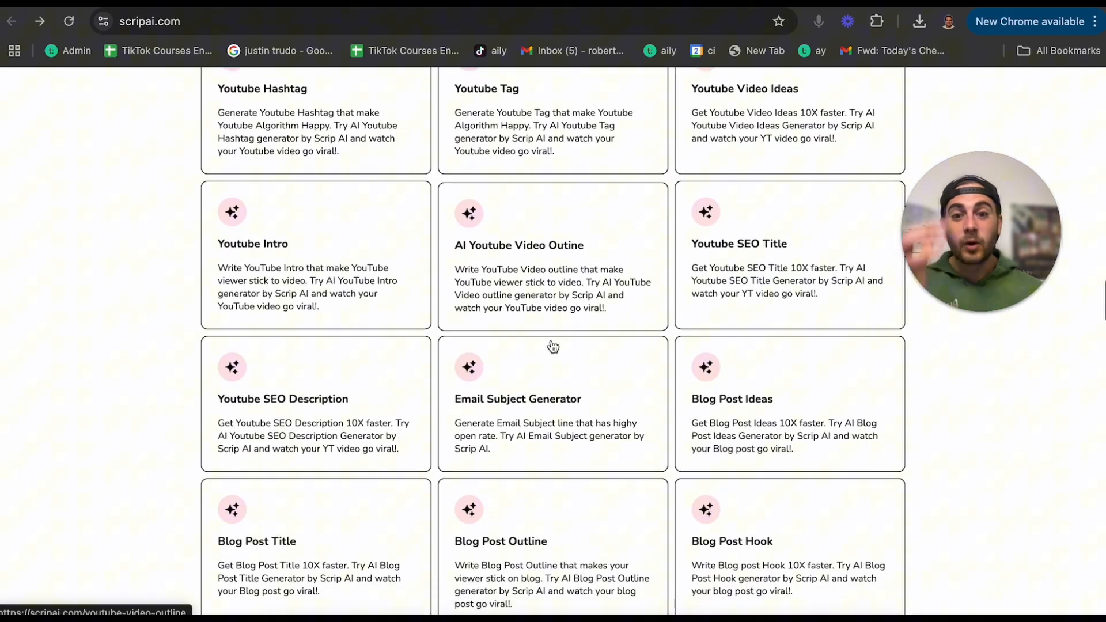
scroll(down, 3)
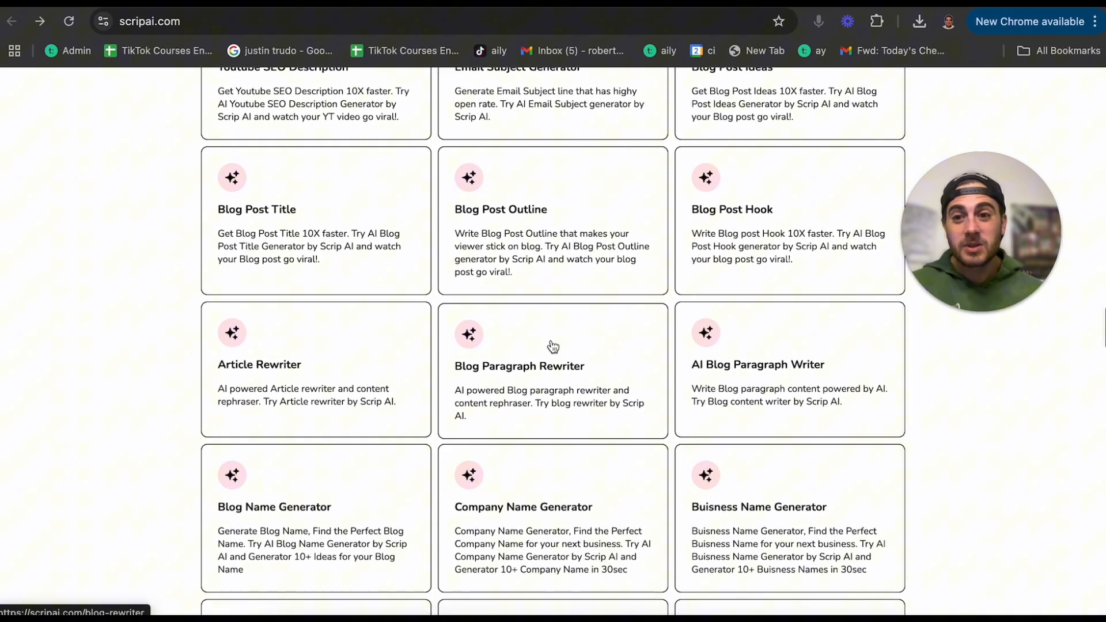
scroll(down, 3)
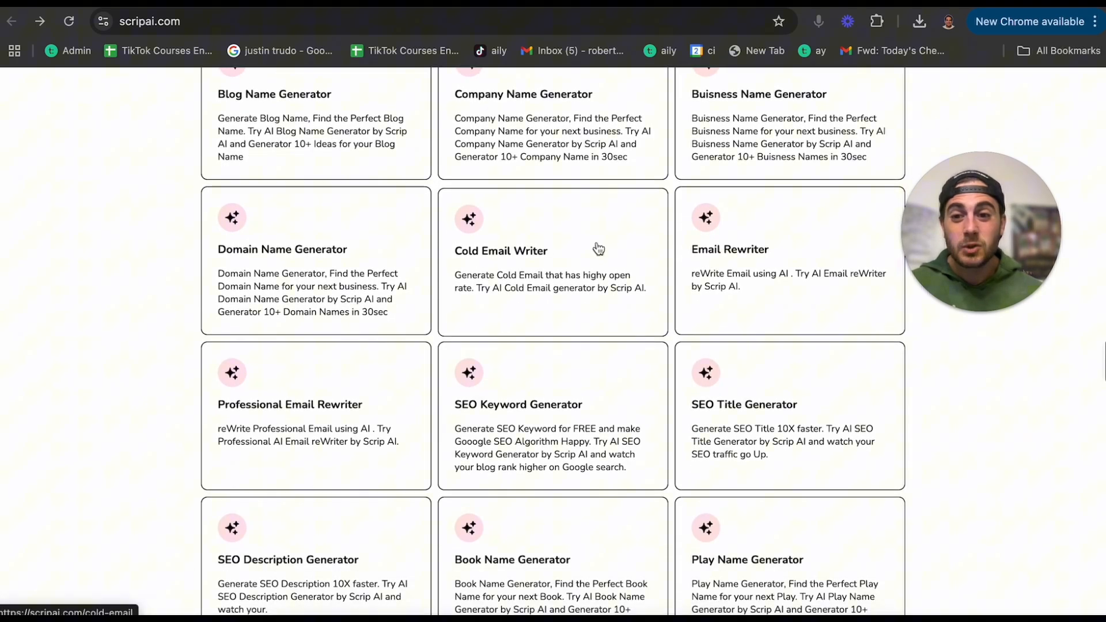
scroll(down, 3)
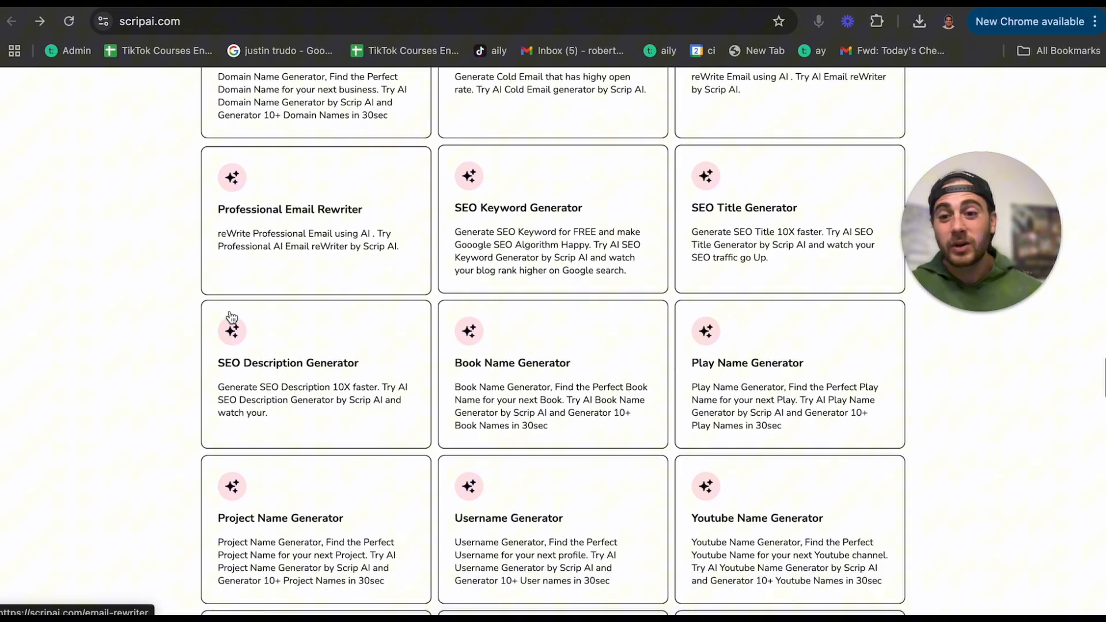
scroll(down, 3)
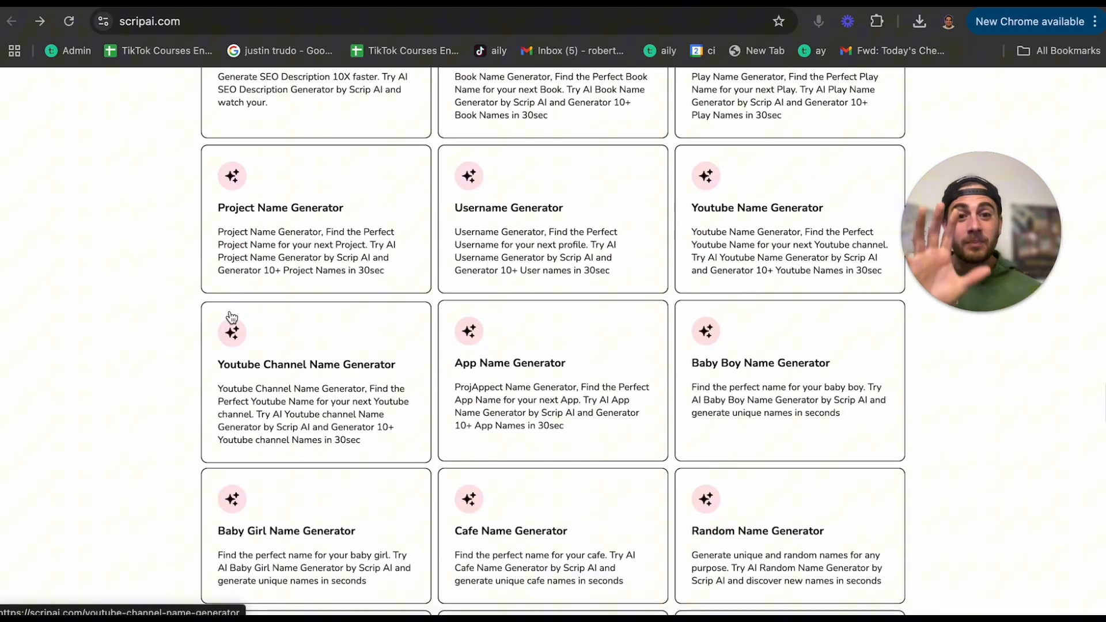
scroll(down, 3)
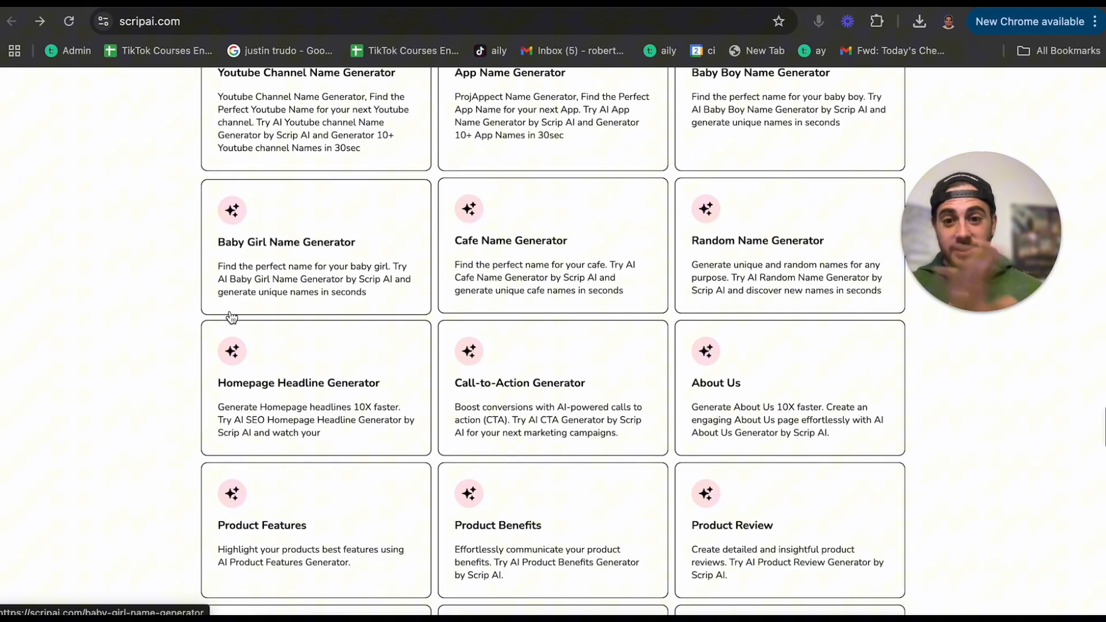
scroll(down, 3)
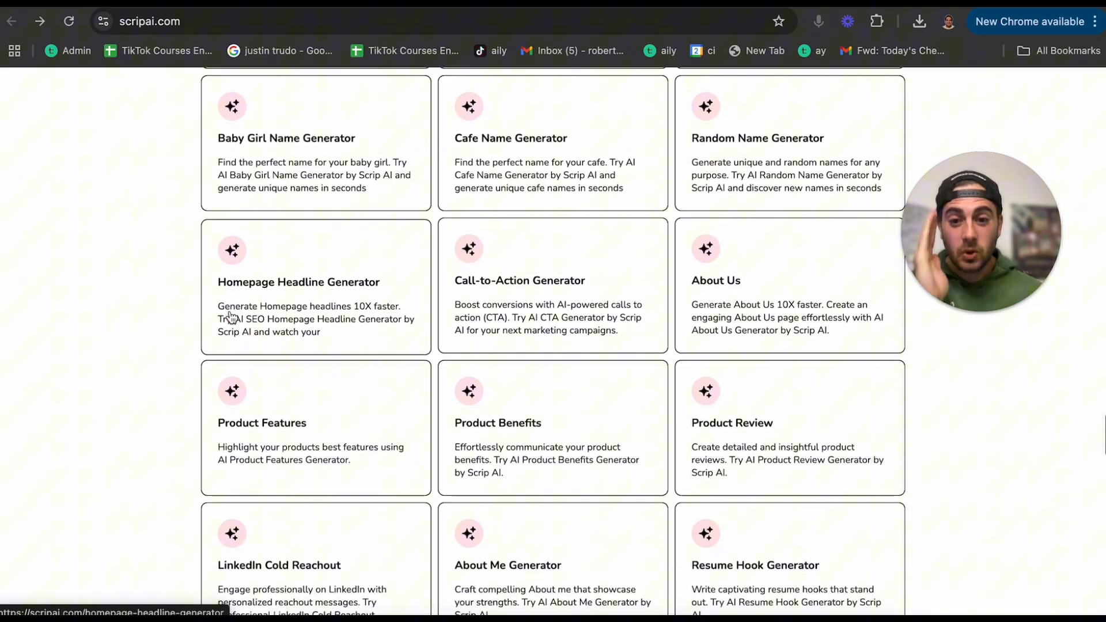
scroll(down, 3)
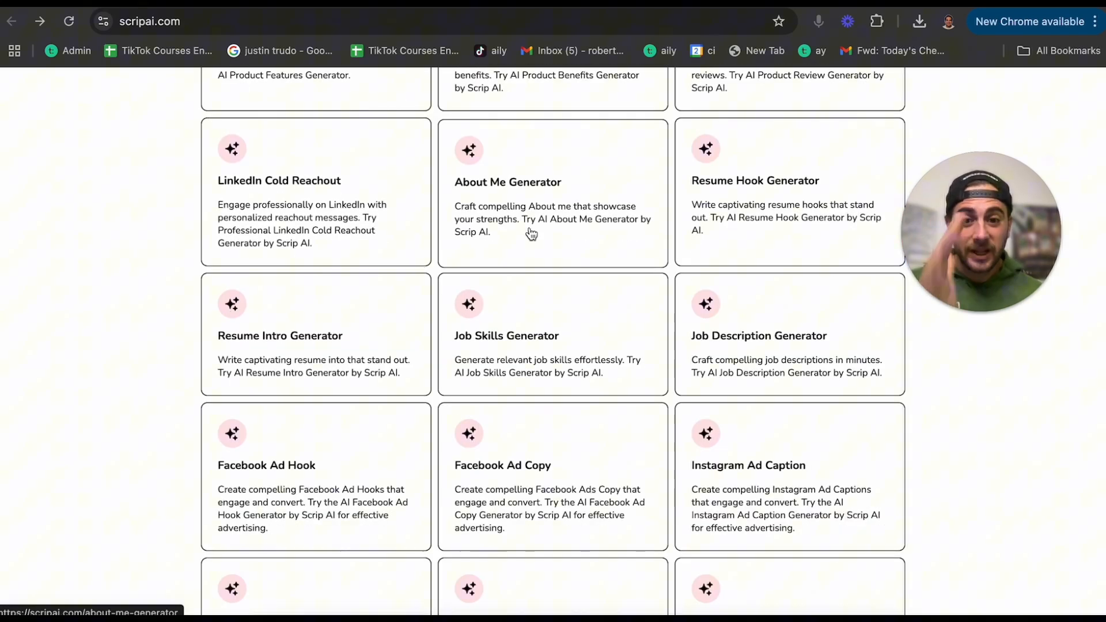
scroll(down, 3)
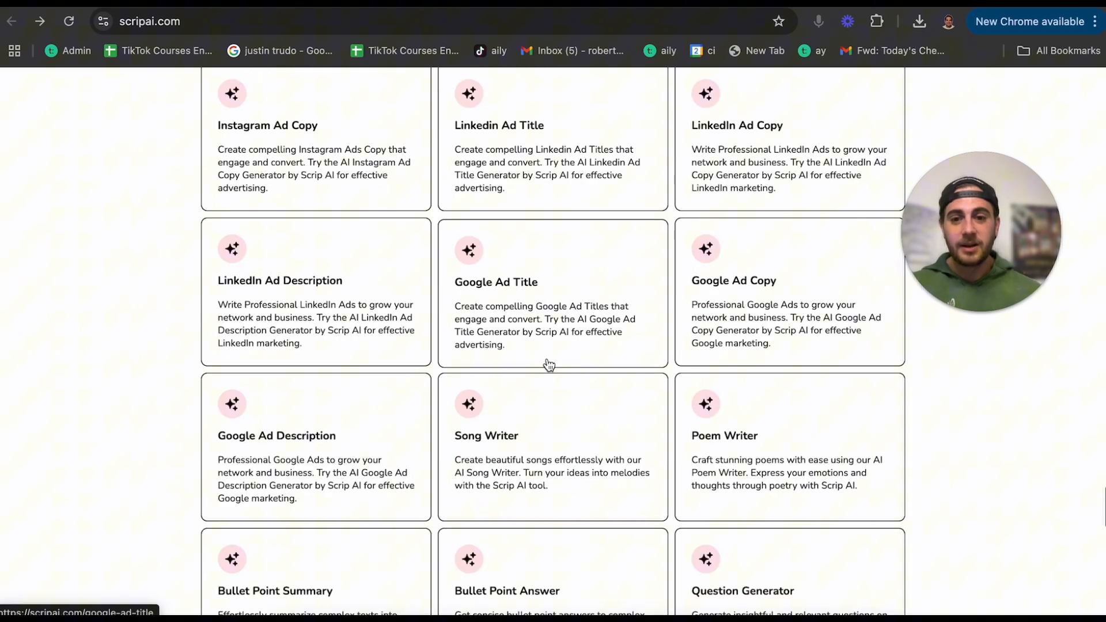
scroll(down, 3)
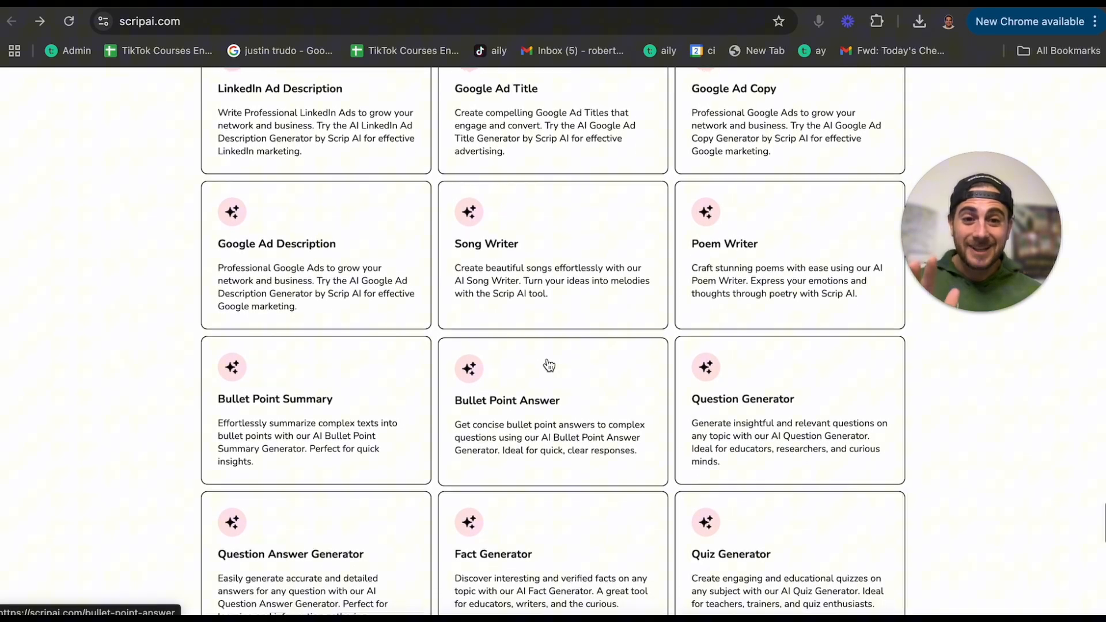
scroll(down, 3)
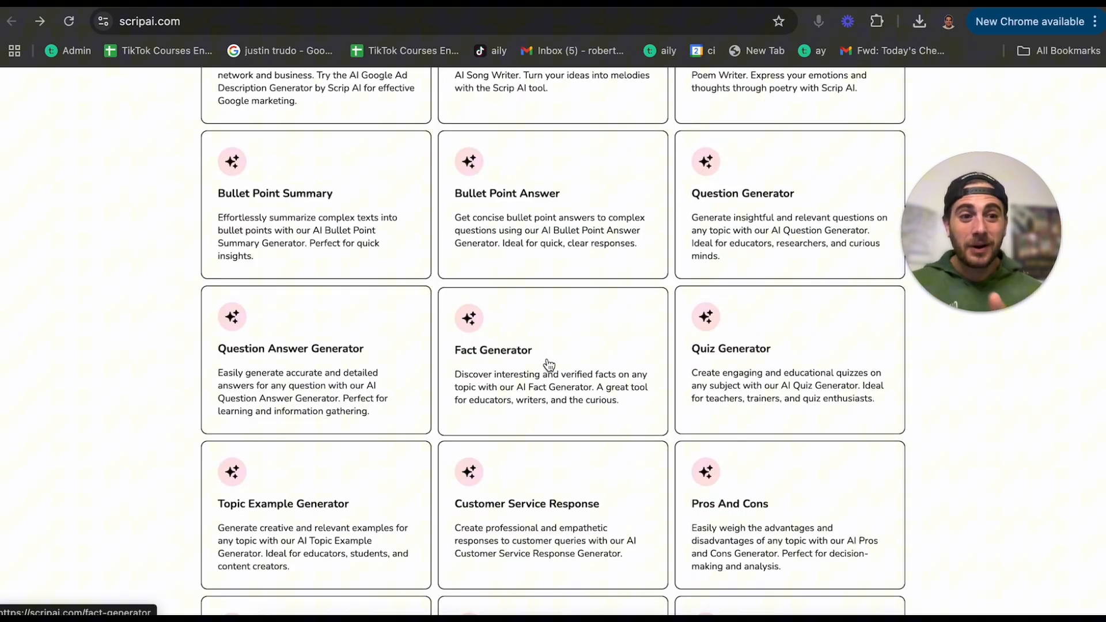
scroll(down, 3)
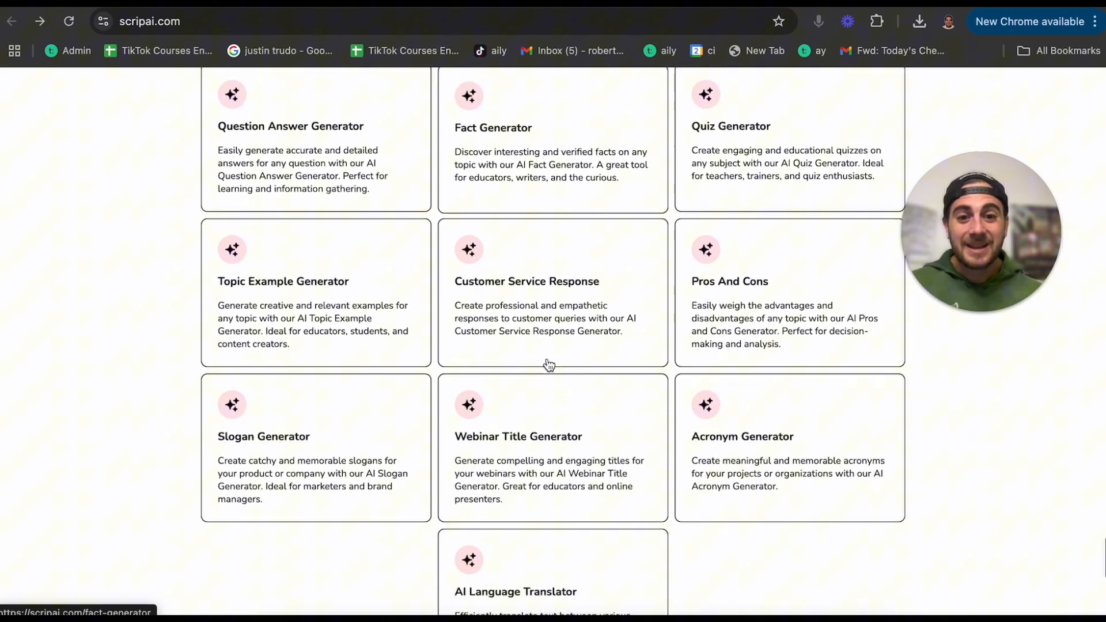
scroll(down, 3)
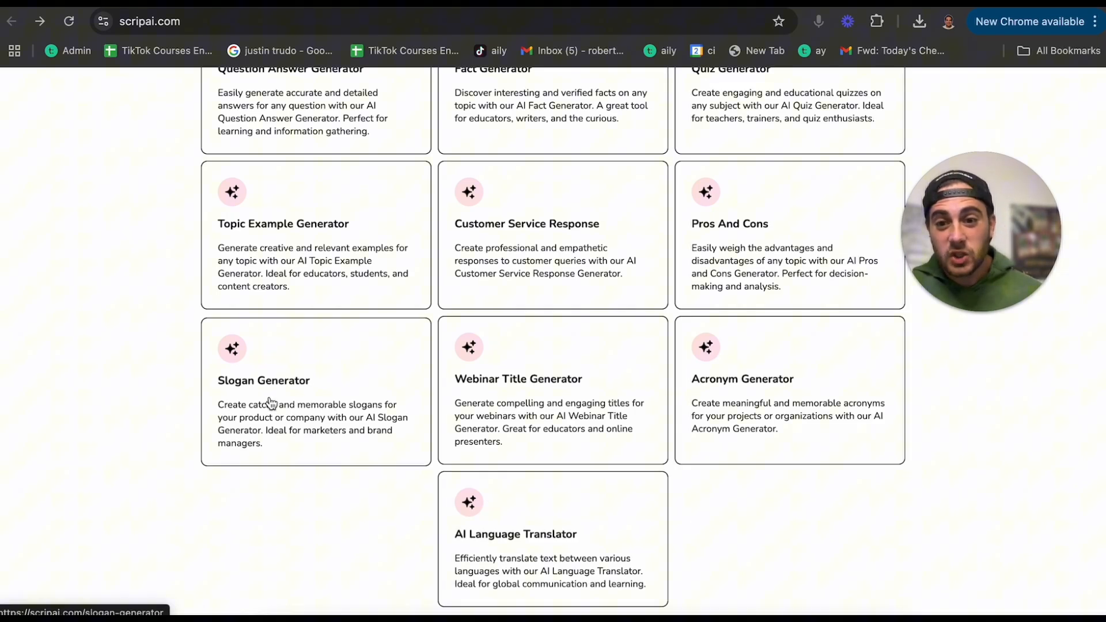
scroll(down, 3)
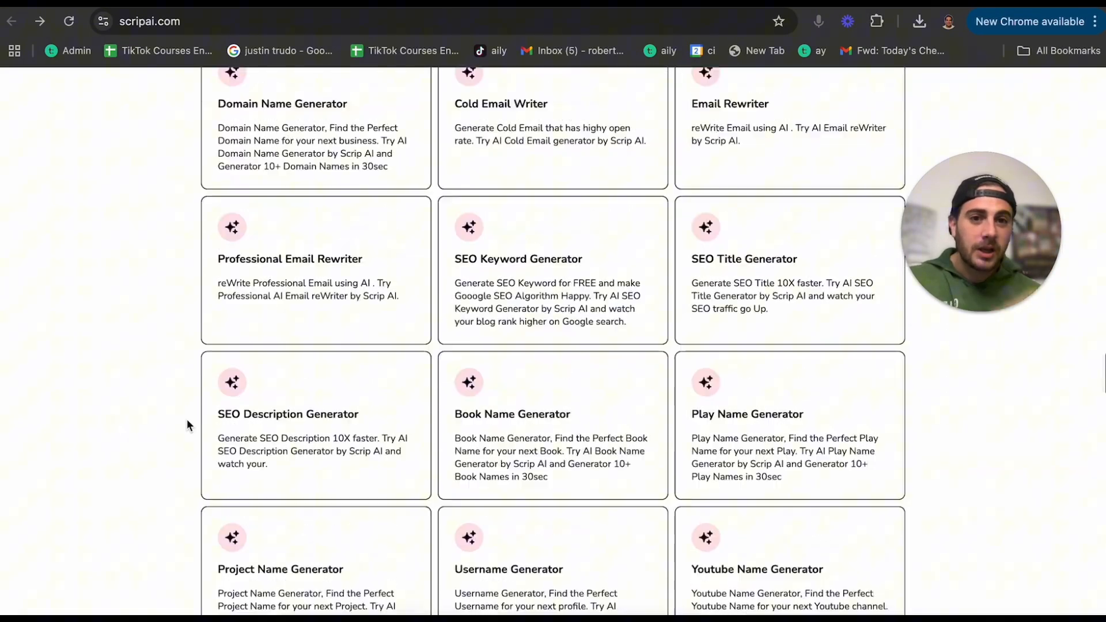
scroll(down, 3)
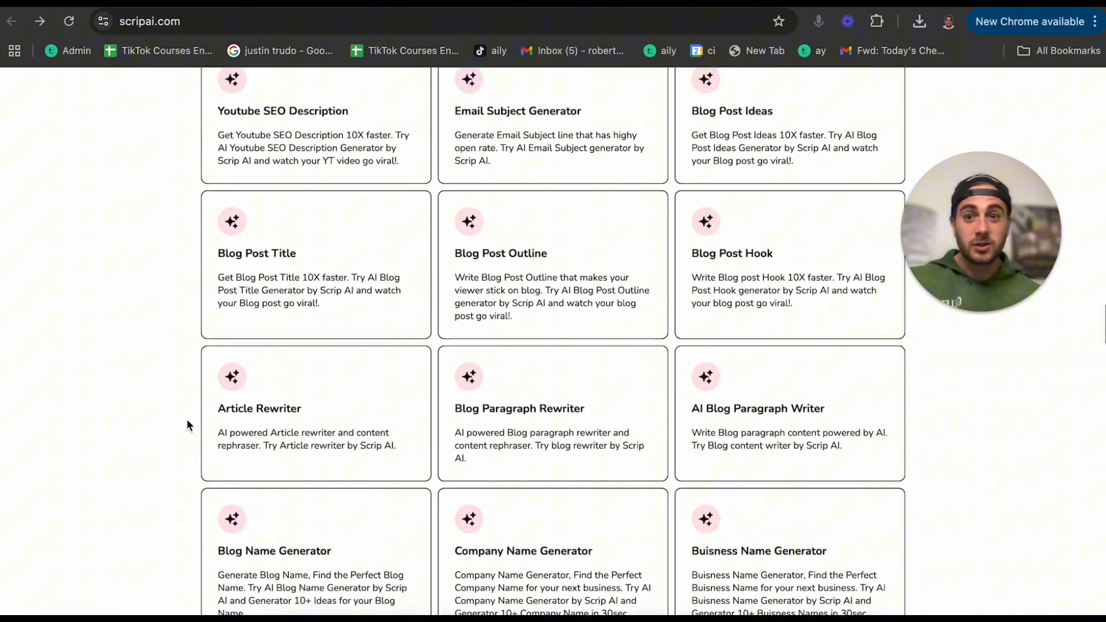
scroll(down, 3)
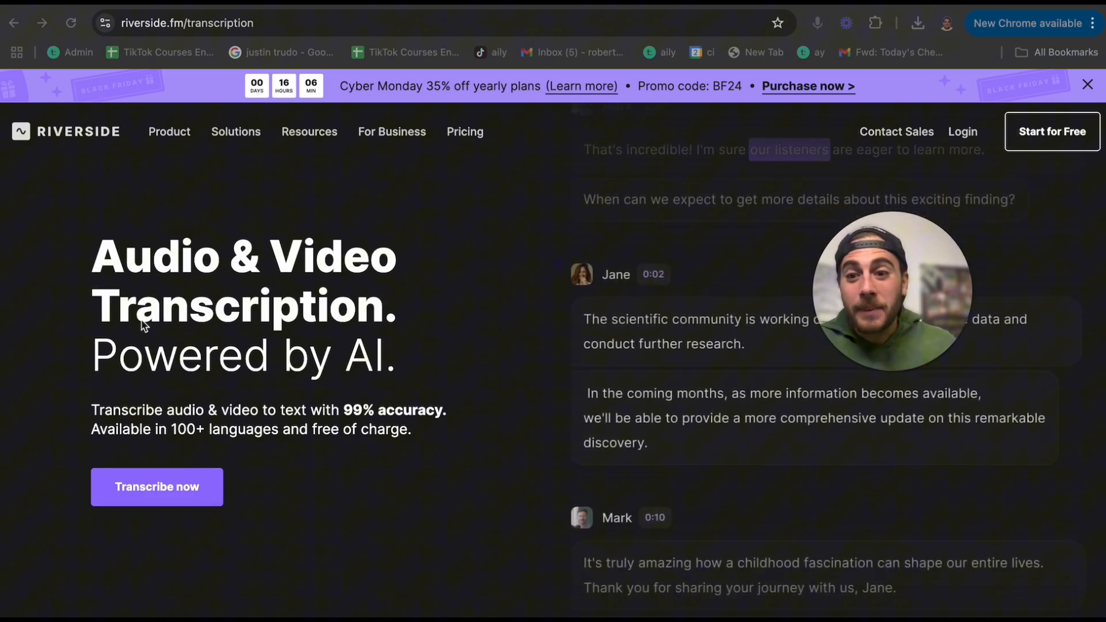
- Drag TT New Views Clip 3.mp4 from Downloads onto the Riverside transcription page
scroll(down, 3)
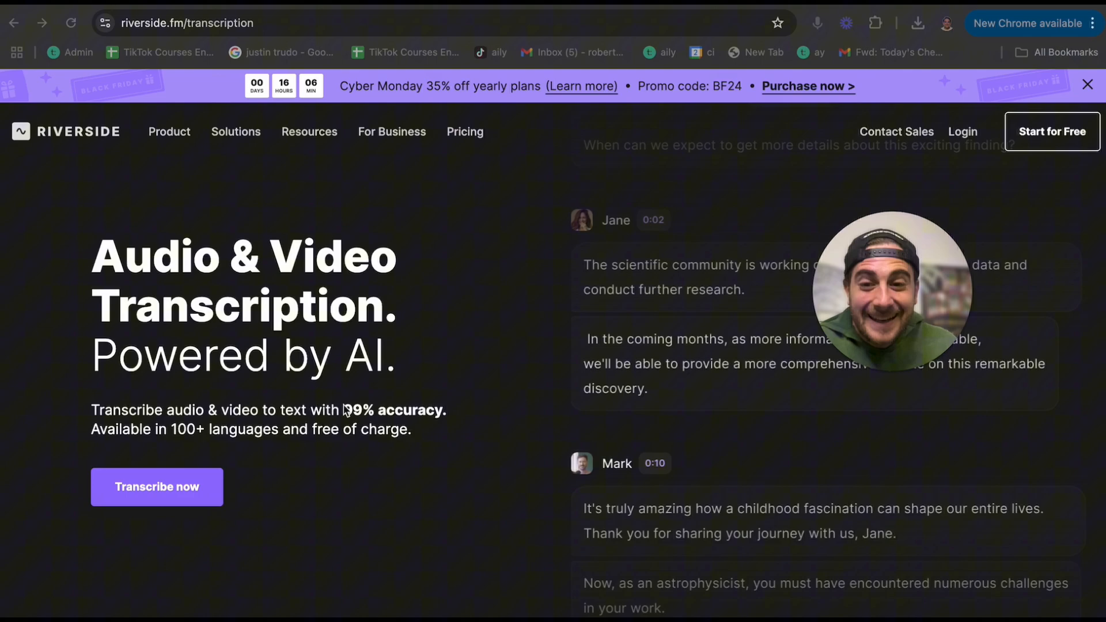
drag(261, 428, 416, 428)
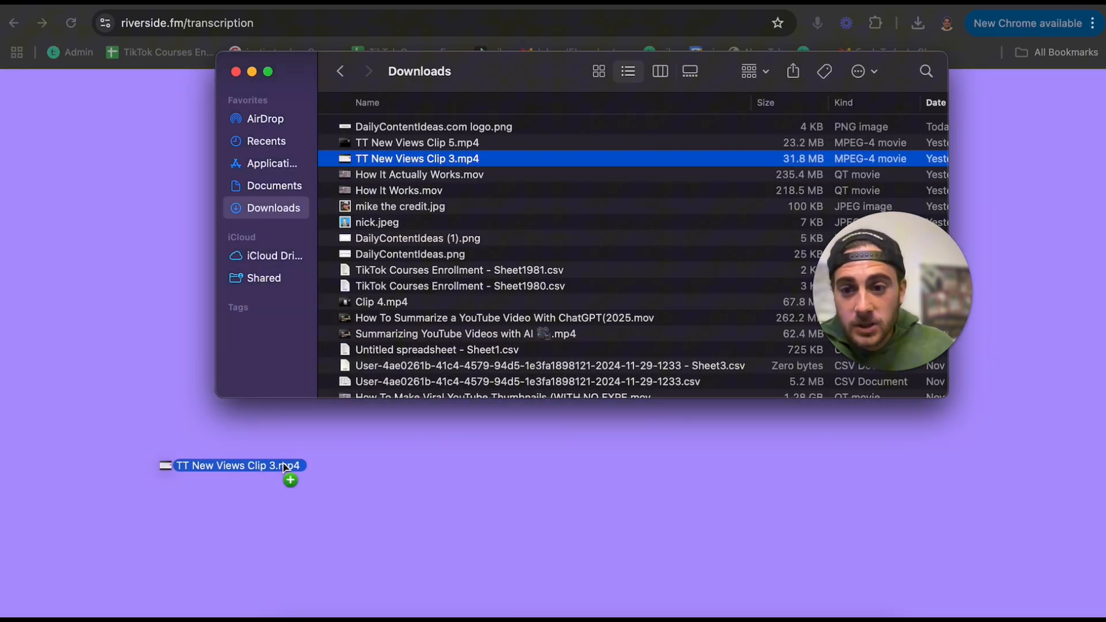
drag(238, 466, 219, 326)
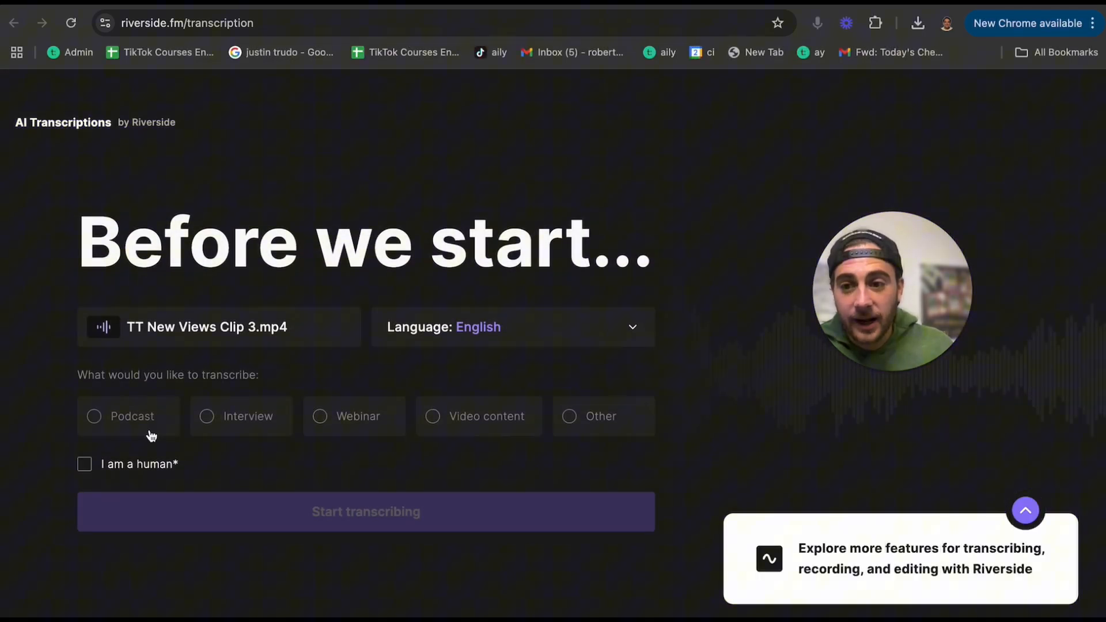
mouse_move(21, 381)
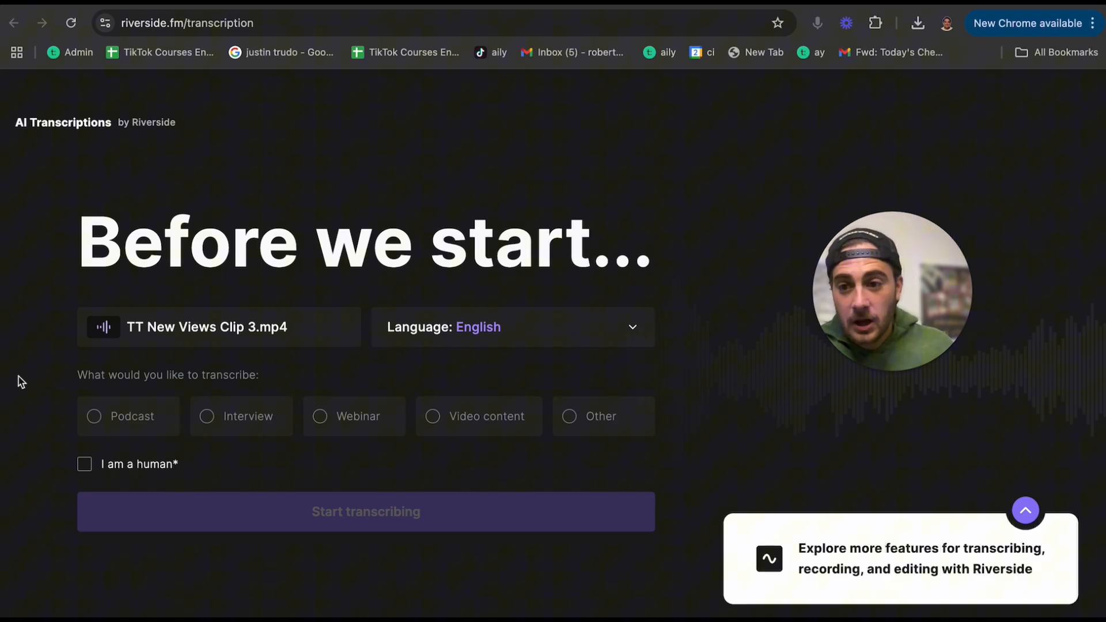
mouse_move(99, 422)
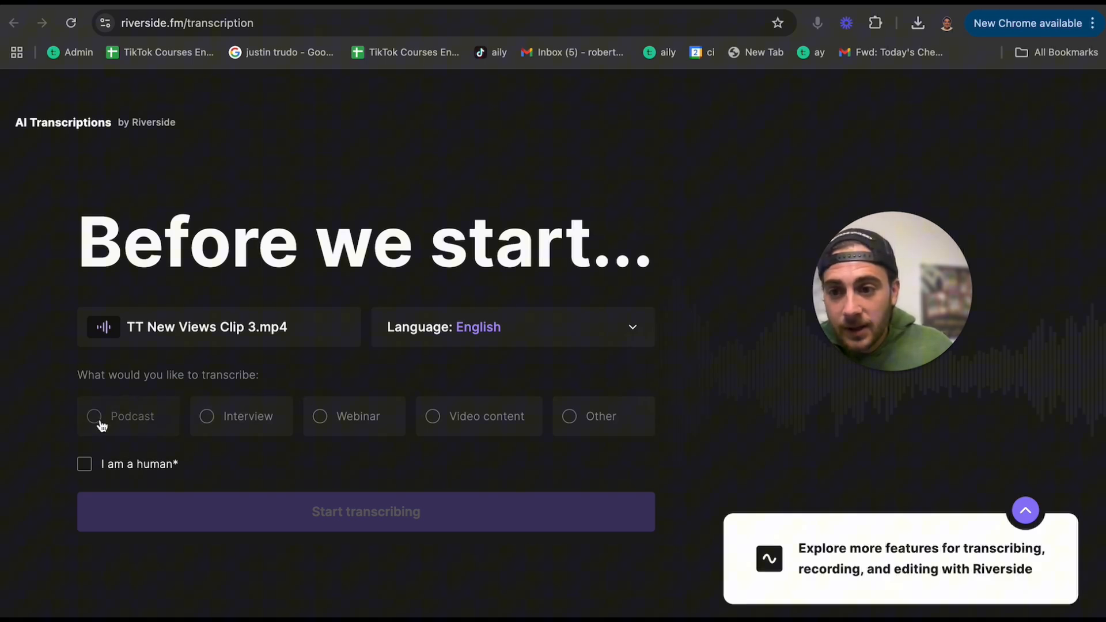
- Mark the clip as Video content, confirm 'I am a human', and start transcribing
click(432, 416)
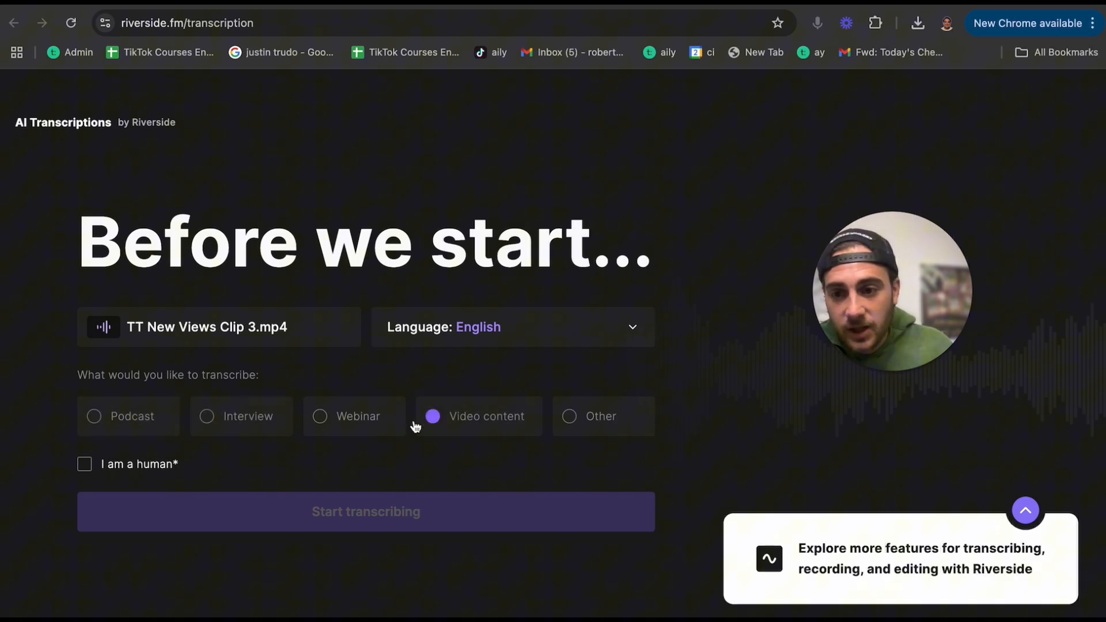
click(84, 464)
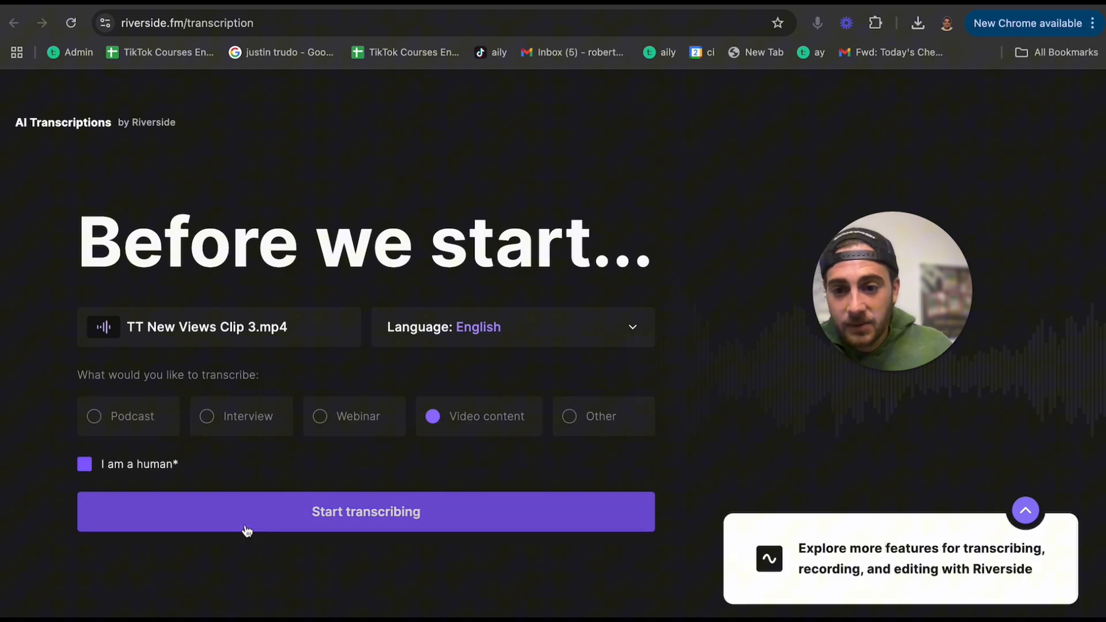
click(365, 512)
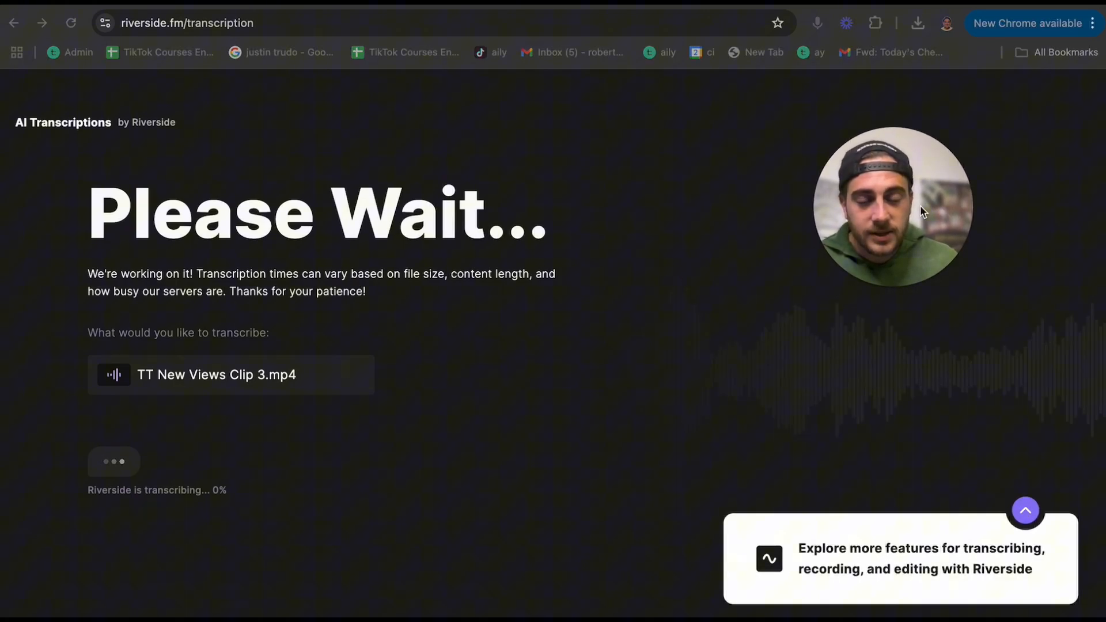
mouse_move(308, 445)
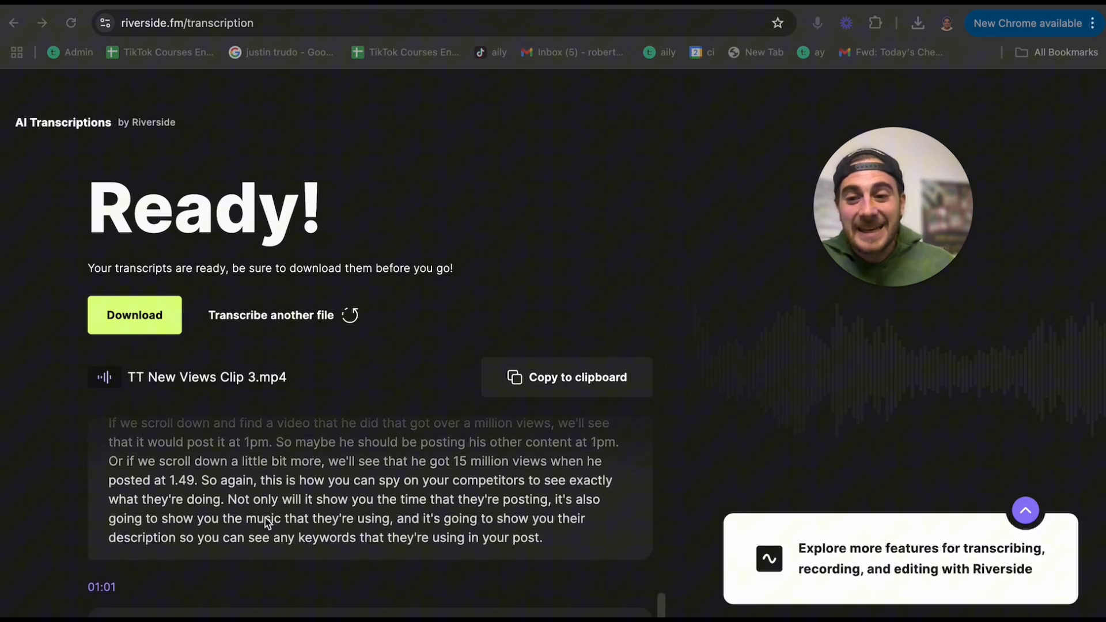
- Scroll through the finished Riverside transcript of TT New Views Clip 3.mp4
scroll(down, 3)
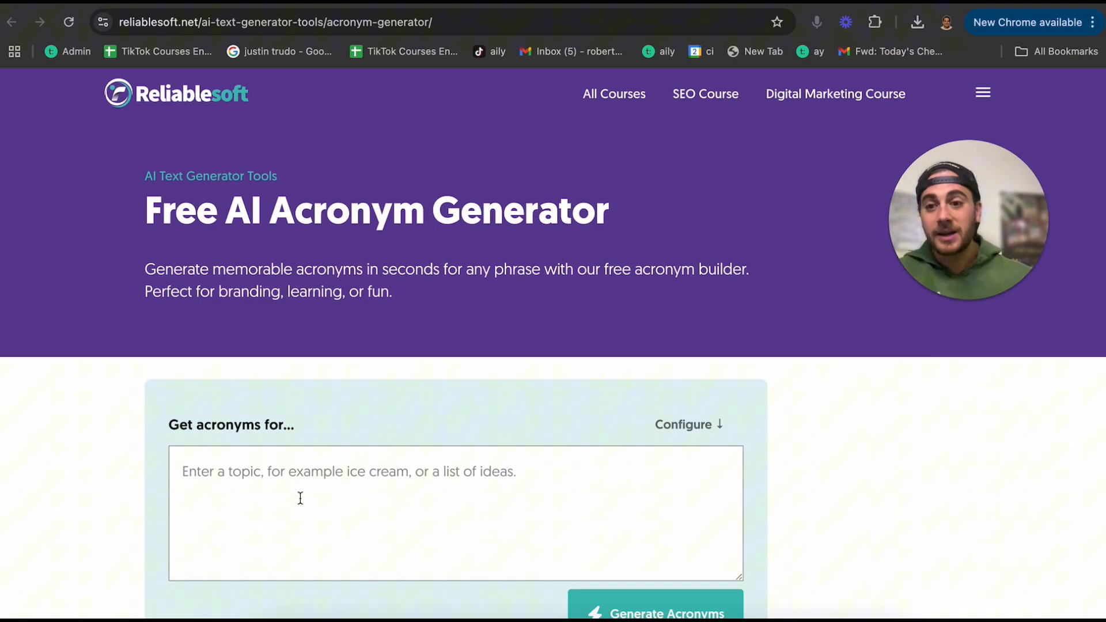
- Generate acronyms for 'youtube algorithm', yielding options like YTA and YT-ALGO
text(youtube)
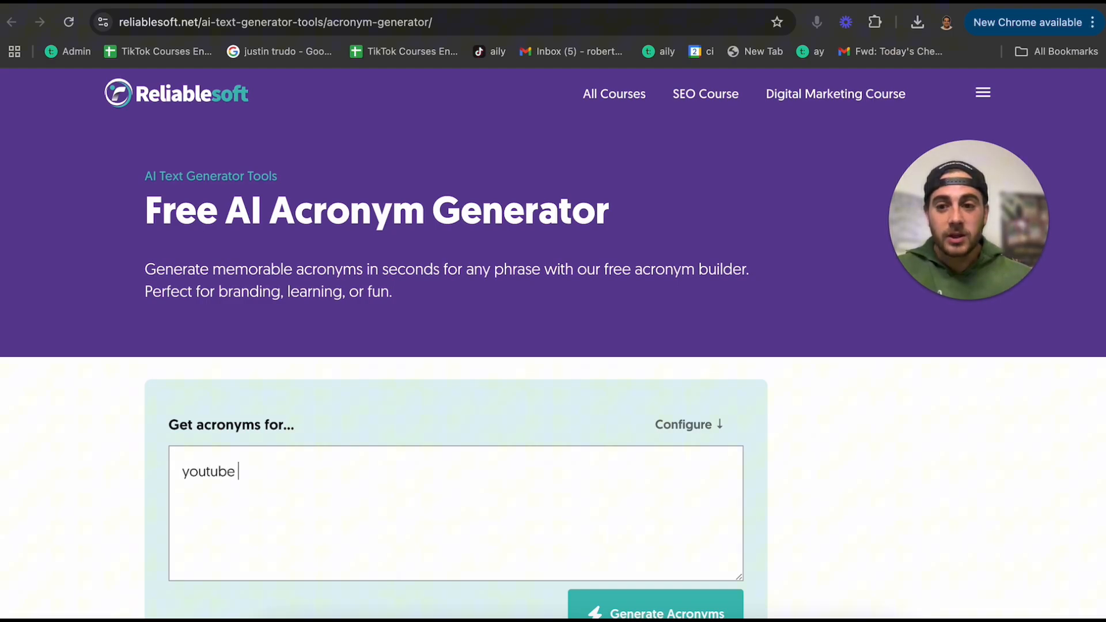
text(algorithm)
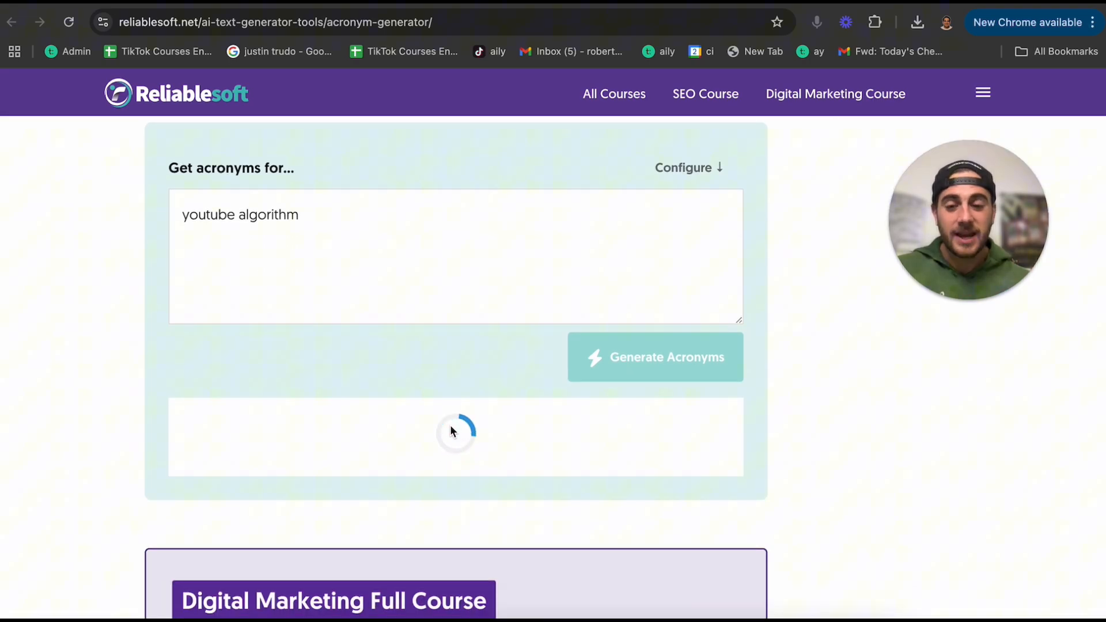
click(654, 357)
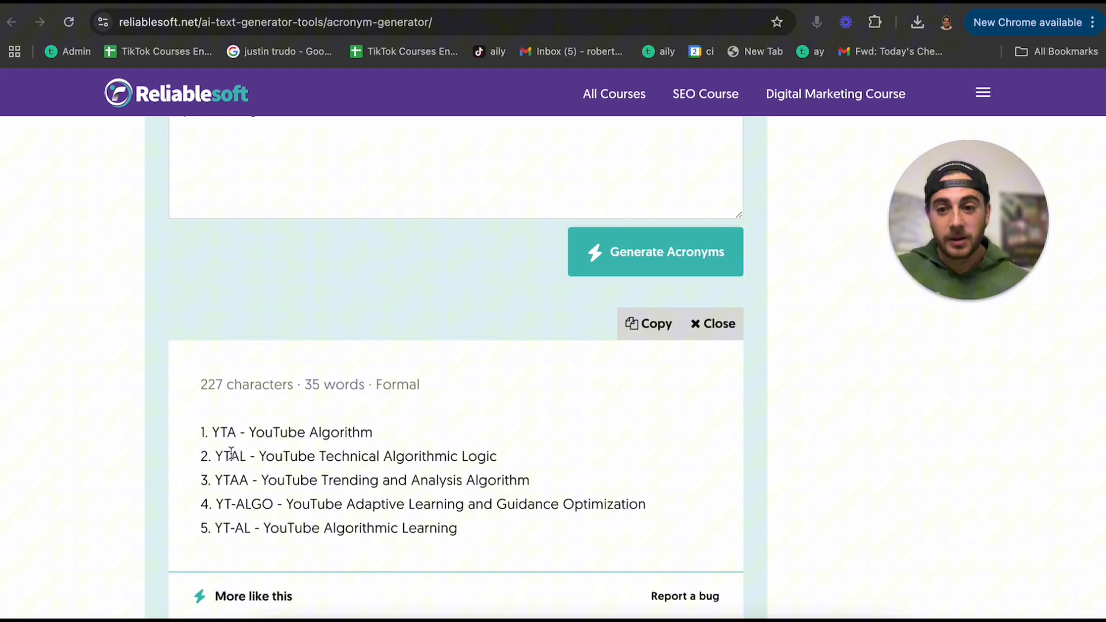
scroll(up, 3)
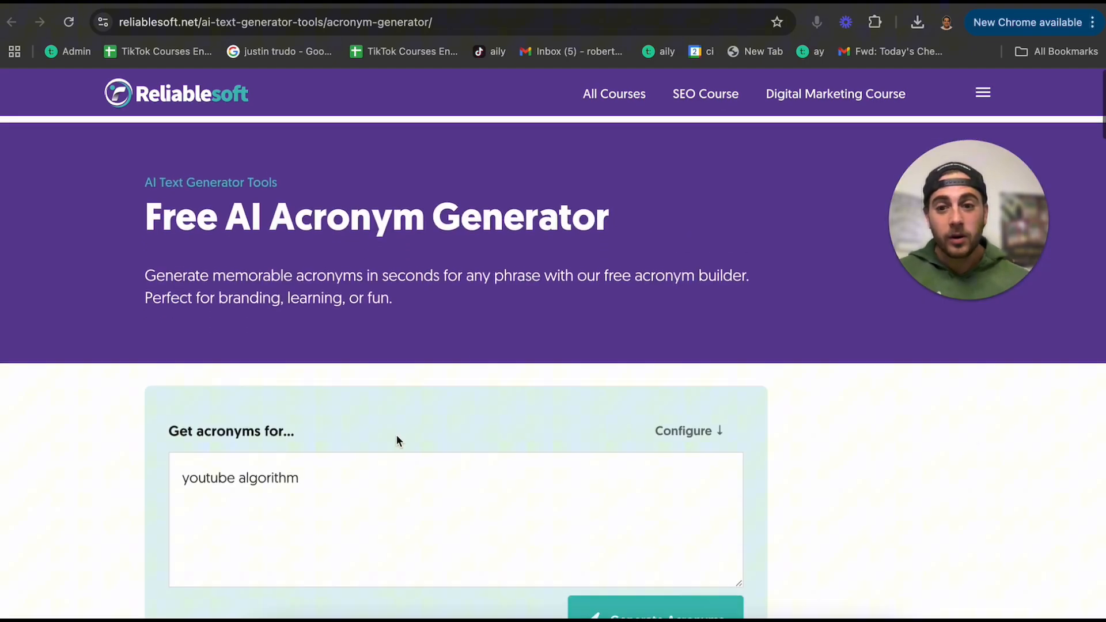
- Generate acronyms for 'daily content ideas', yielding DCI variants like Daily Content Insights
text(daily content ideas)
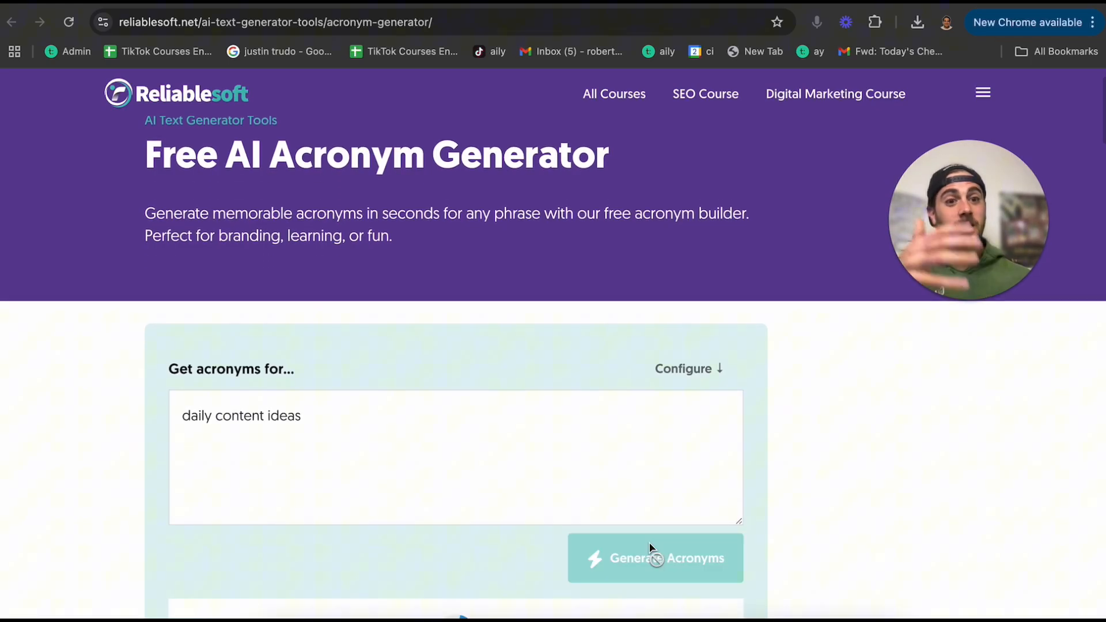
click(655, 557)
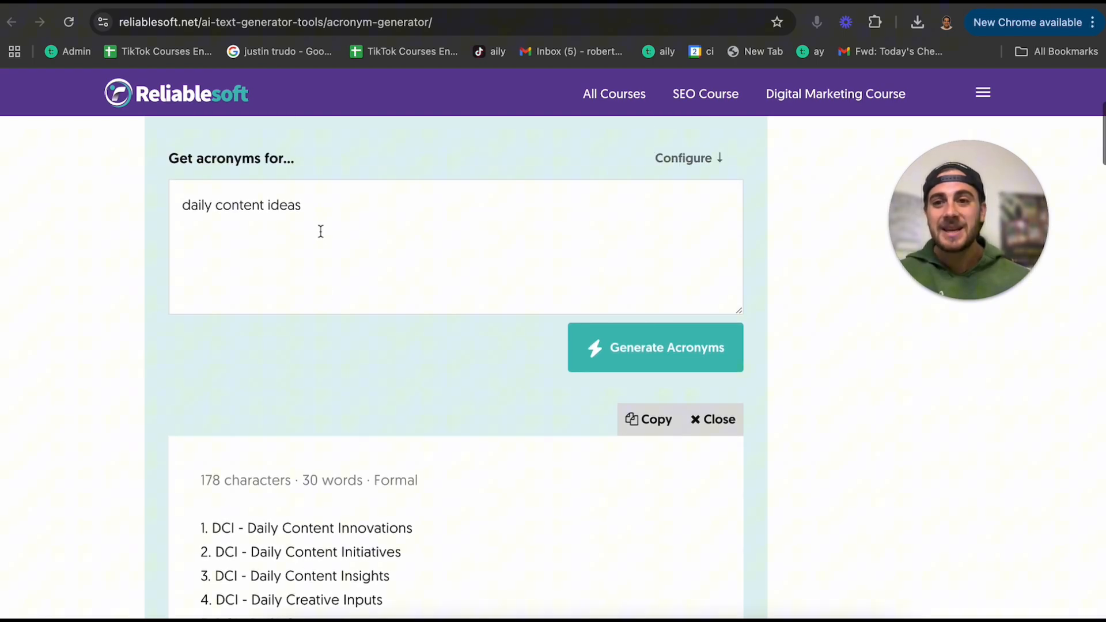
double_click(282, 205)
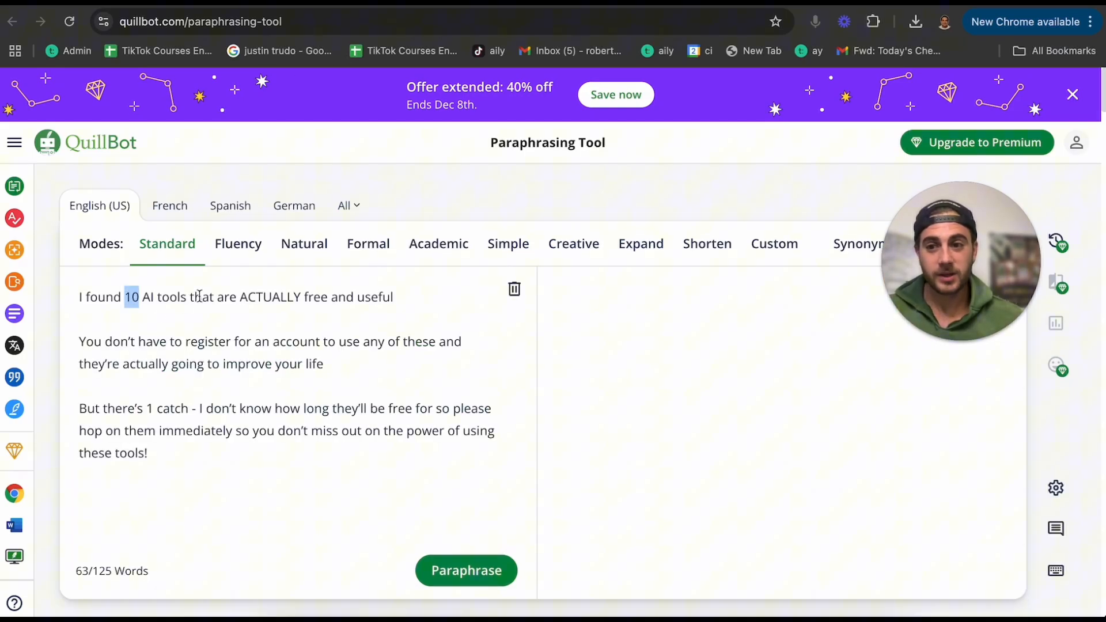
- Change the intro's tool count to 7 and paraphrase the post in Standard mode
text(7)
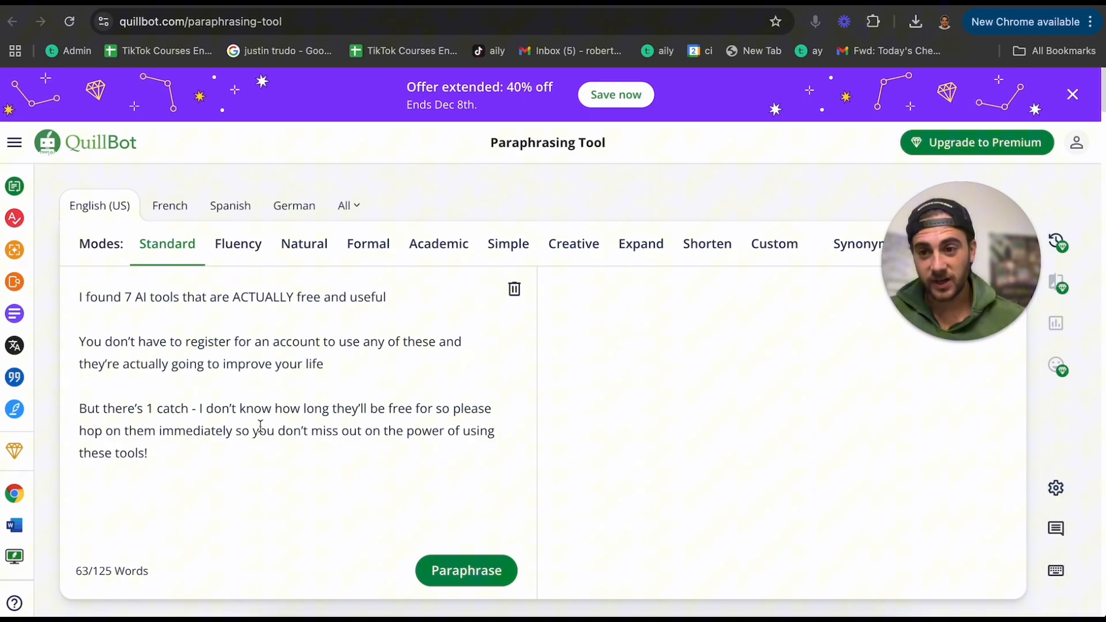
click(465, 570)
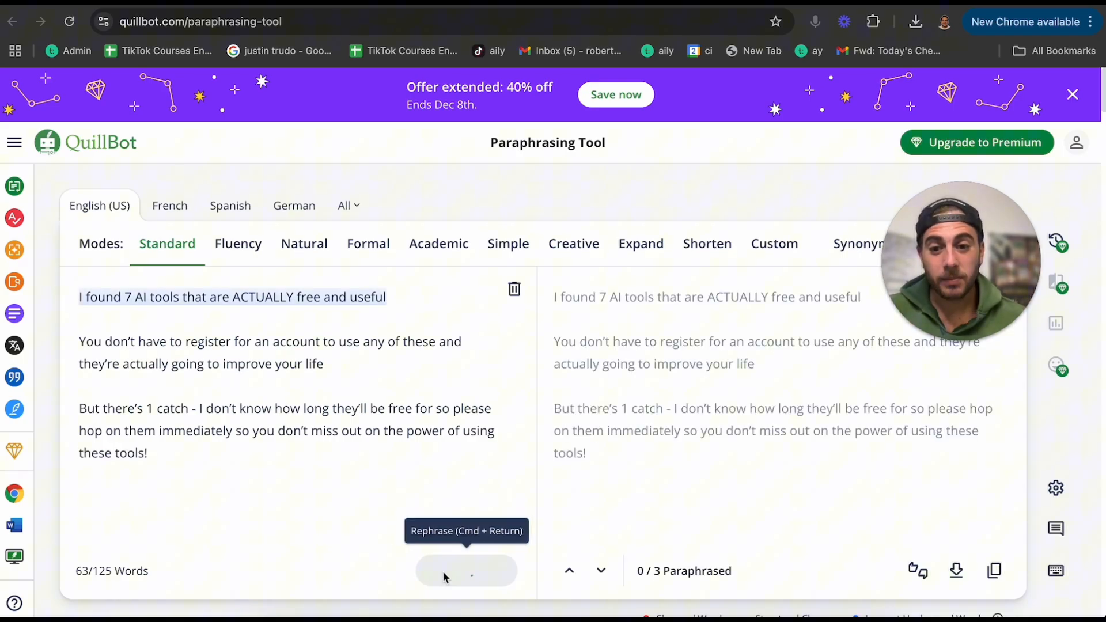
click(465, 570)
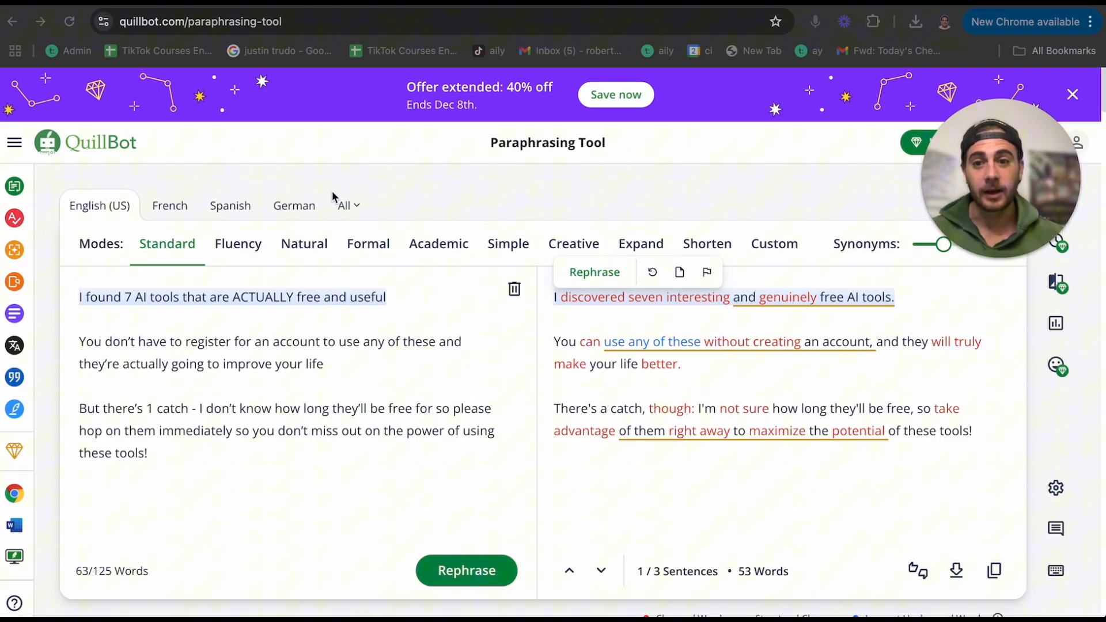
click(344, 205)
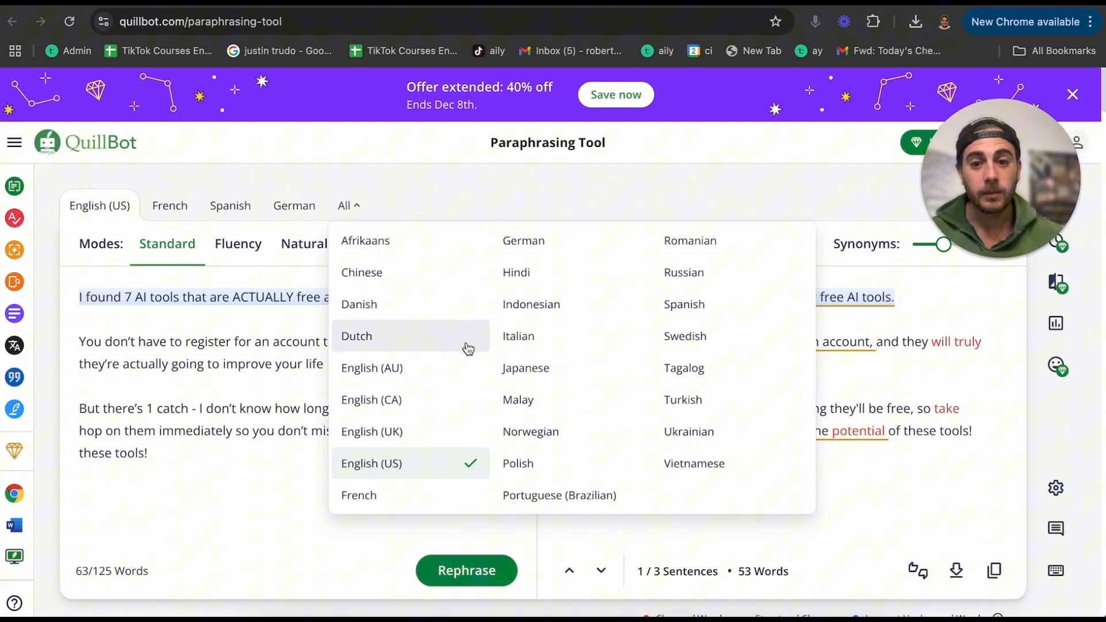
click(454, 188)
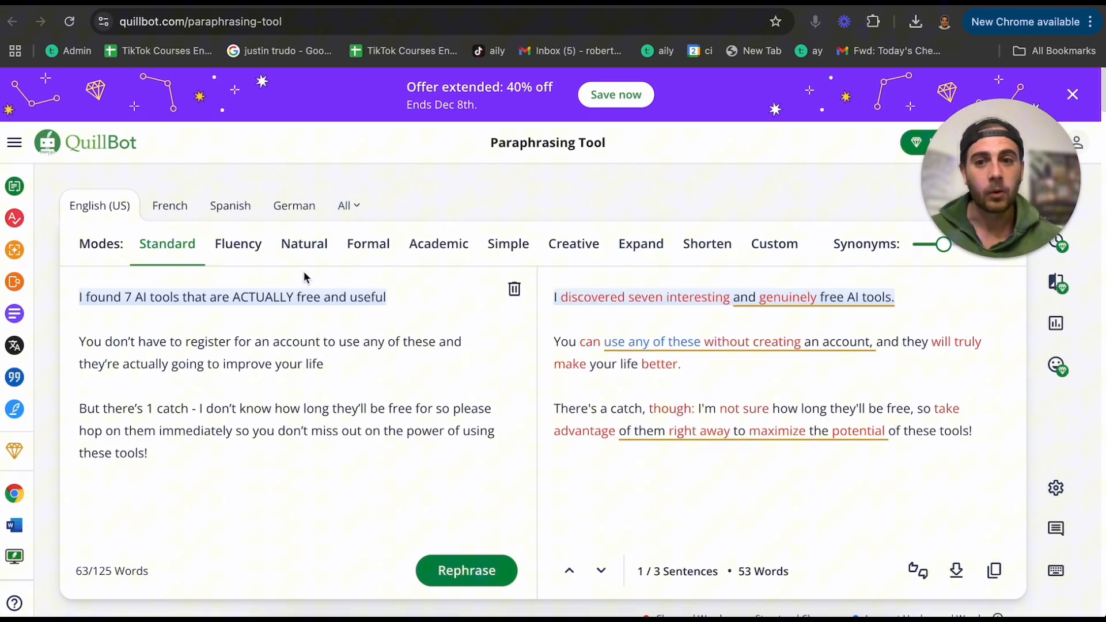
mouse_move(437, 243)
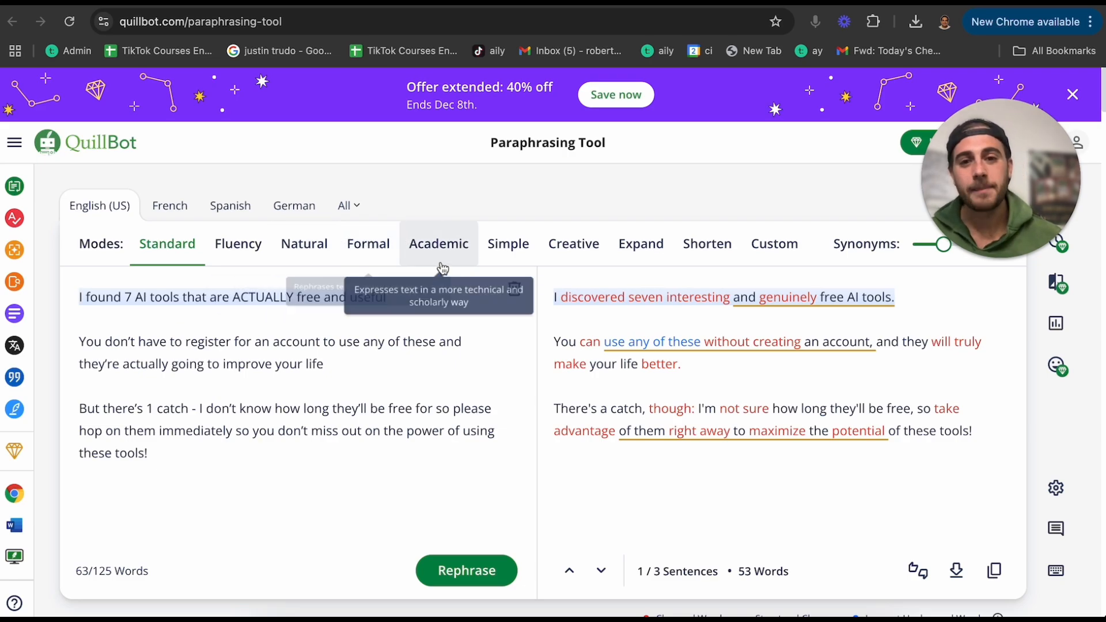